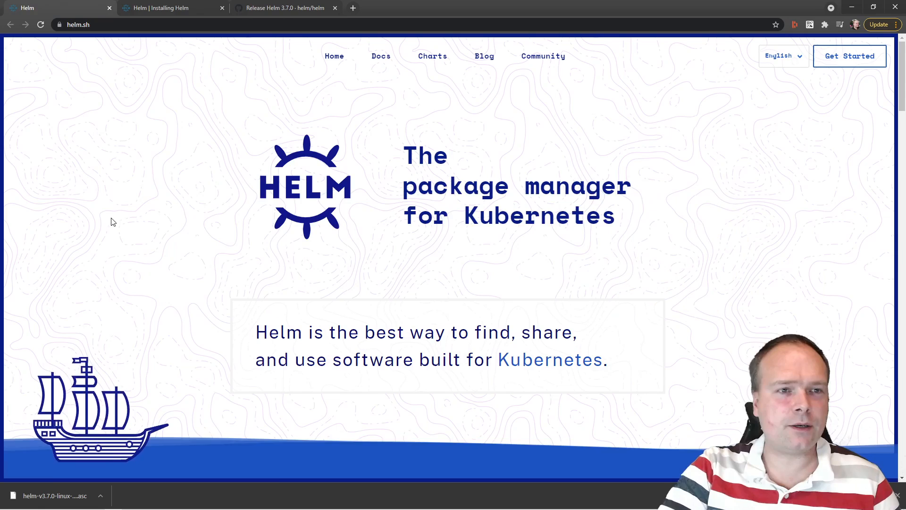
- Bring up the Alt+Tab window switcher from the helm.sh browser window
{"action": "key", "text": "alt+tab"}
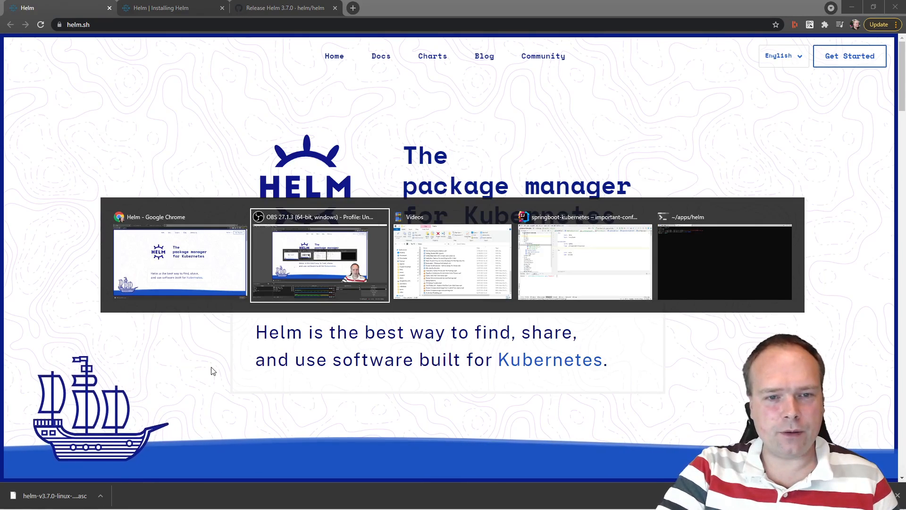
- Switch to the springboot-kubernetes IntelliJ window and view the mikes-config-stuff.yaml ConfigMap
{"action": "left_click", "coordinate": [585, 262]}
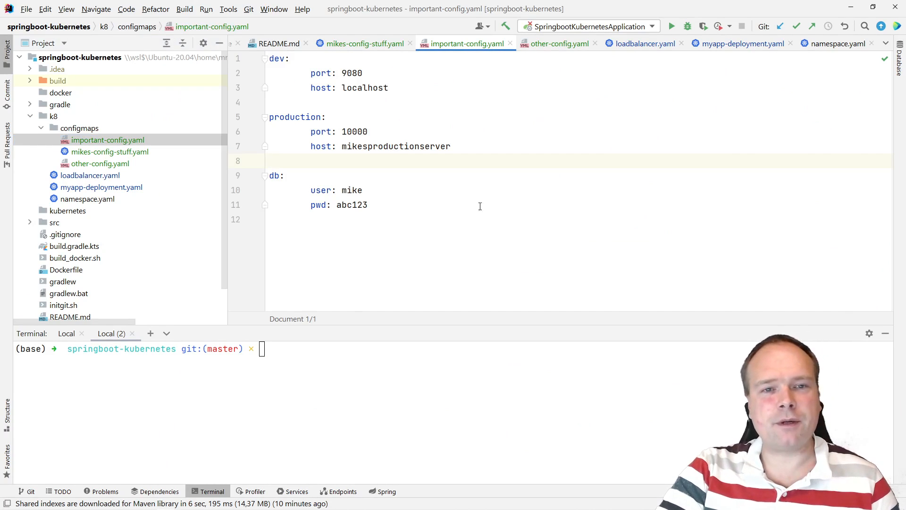
{"action": "left_click", "coordinate": [366, 44]}
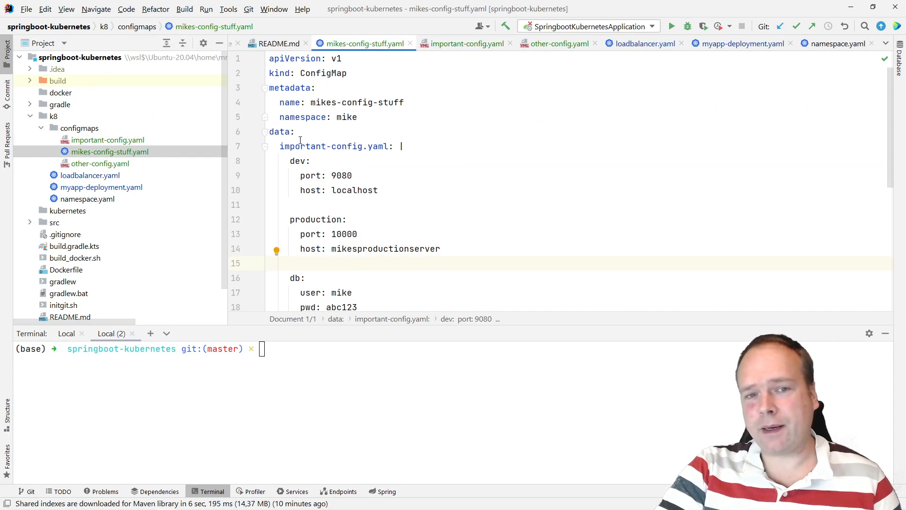
{"action": "scroll", "scroll_direction": "down", "scroll_amount": 3}
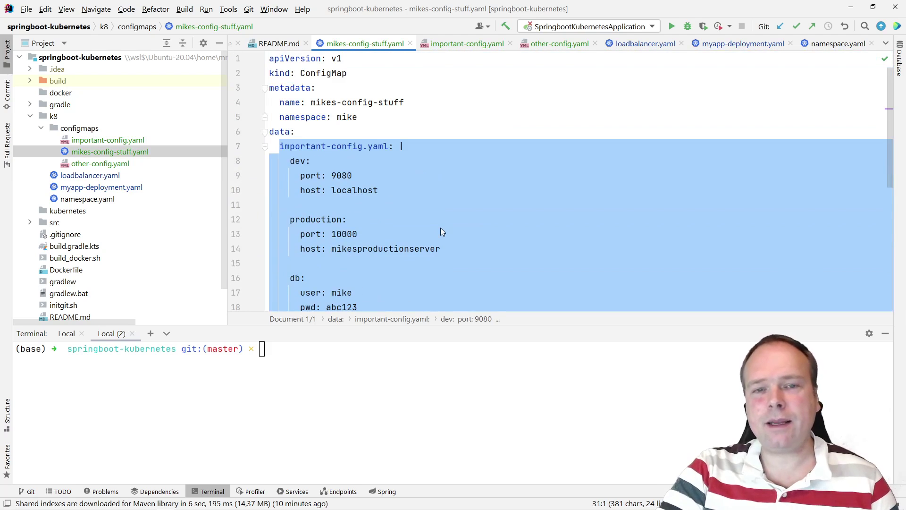
{"action": "left_click", "coordinate": [380, 191]}
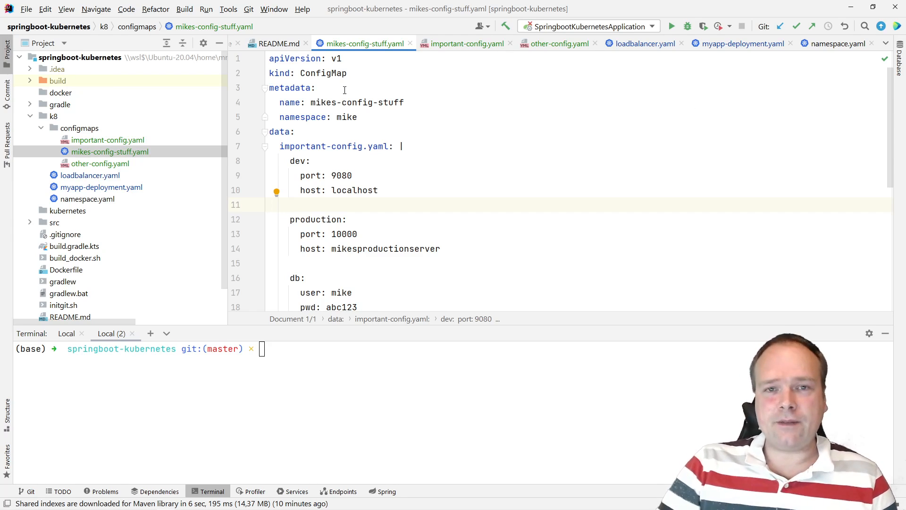
{"action": "mouse_move", "coordinate": [290, 102]}
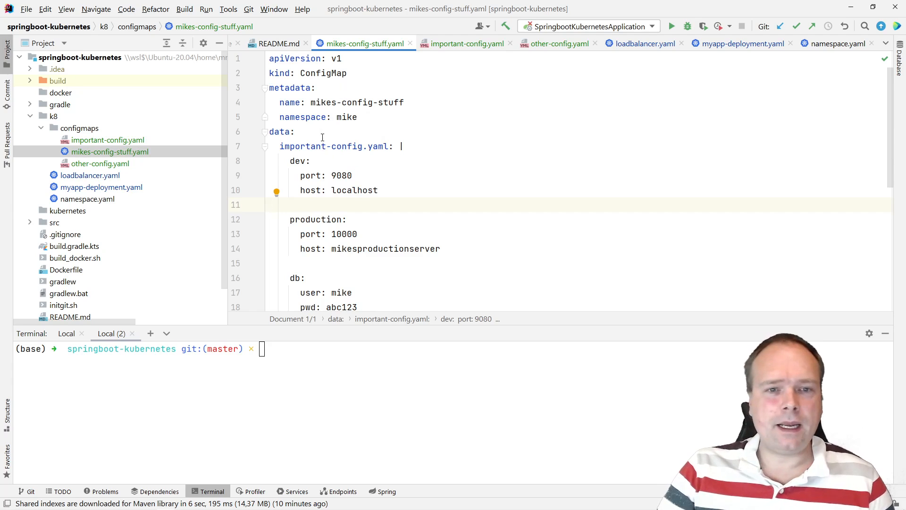
- Add 'pieceofdatakey: {{ .Values.important.myvalue }}' as a new entry under data
{"action": "left_click", "coordinate": [299, 131]}
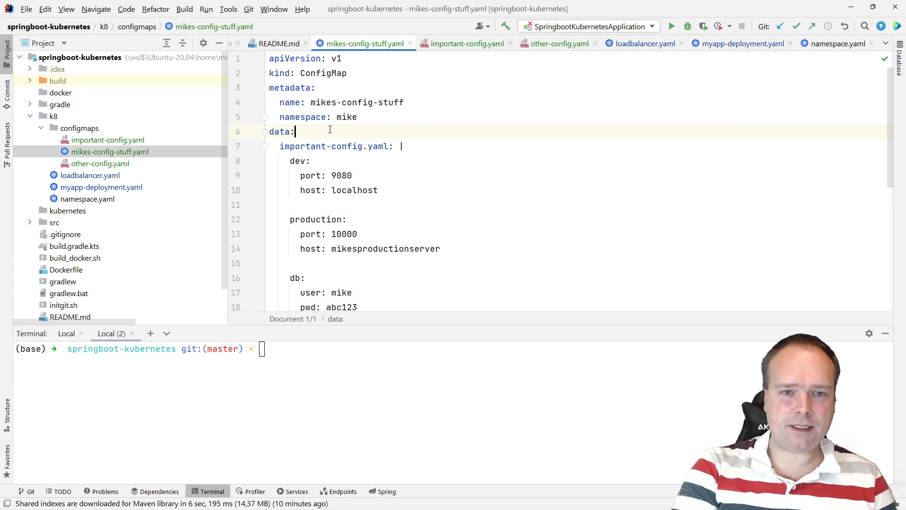
{"action": "type", "text": "pieceof"}
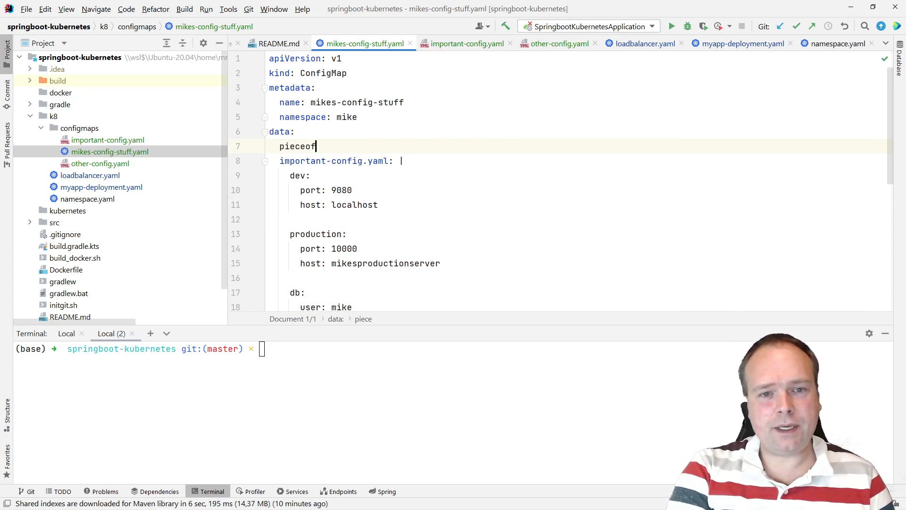
{"action": "type", "text": "datakey"}
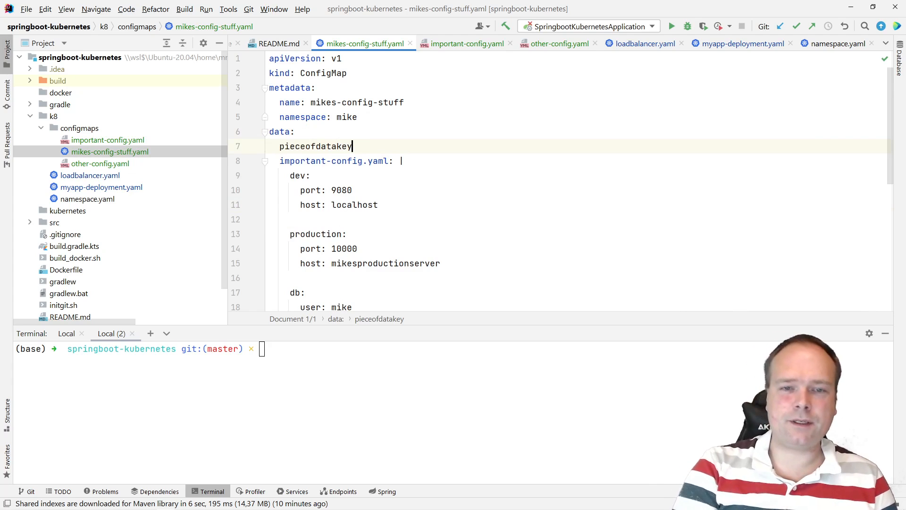
{"action": "type", "text": ": {}"}
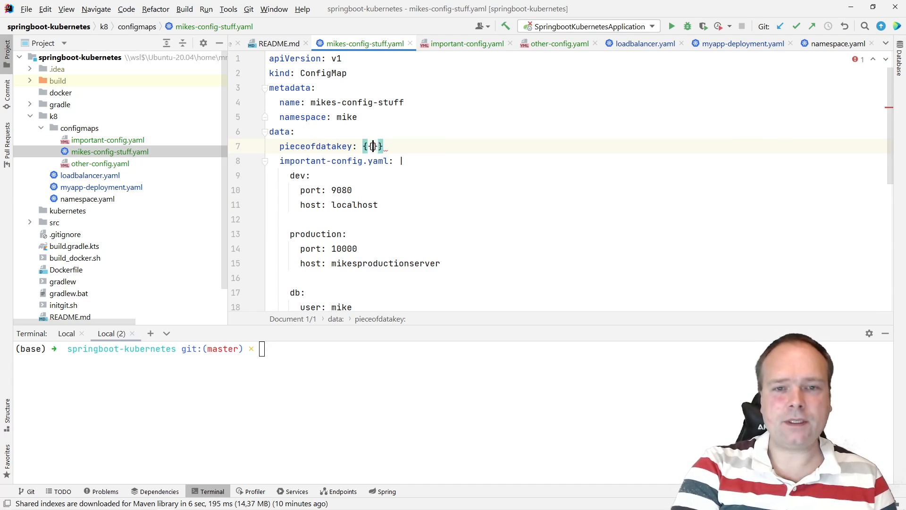
{"action": "type", "text": ".Values"}
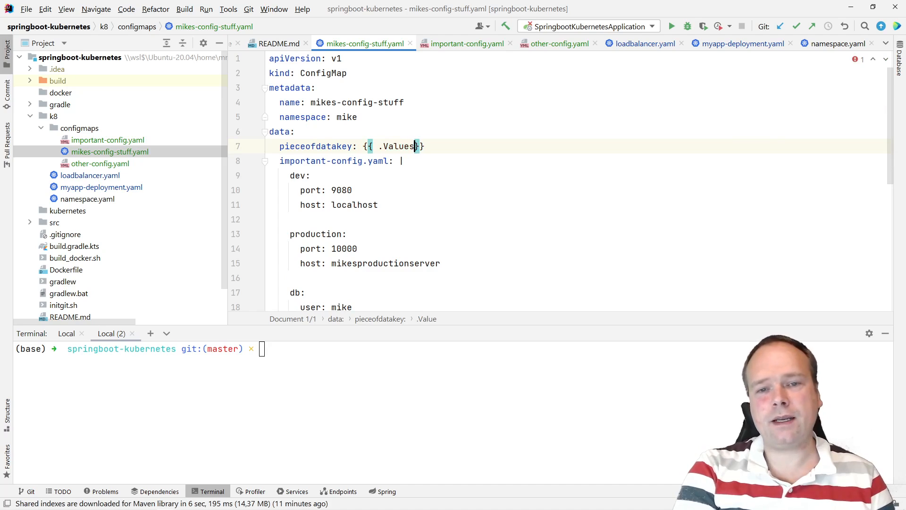
{"action": "type", "text": "."}
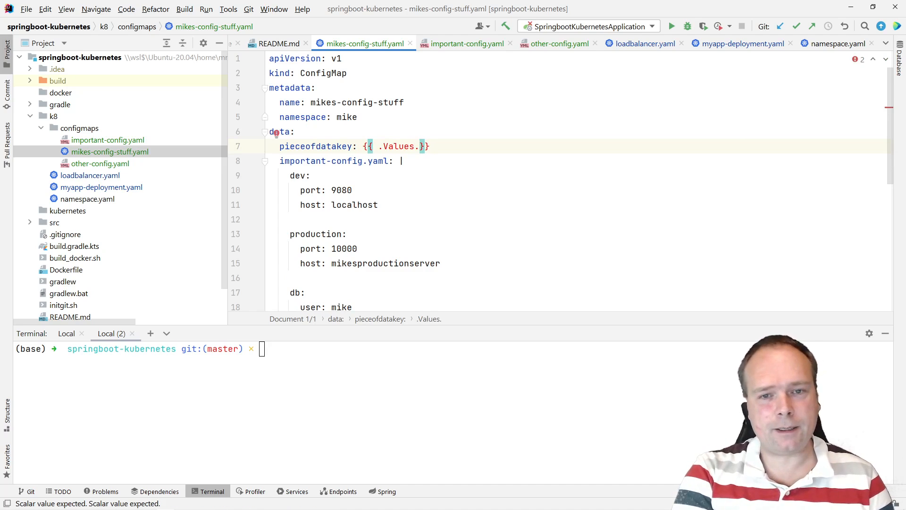
{"action": "type", "text": "important."}
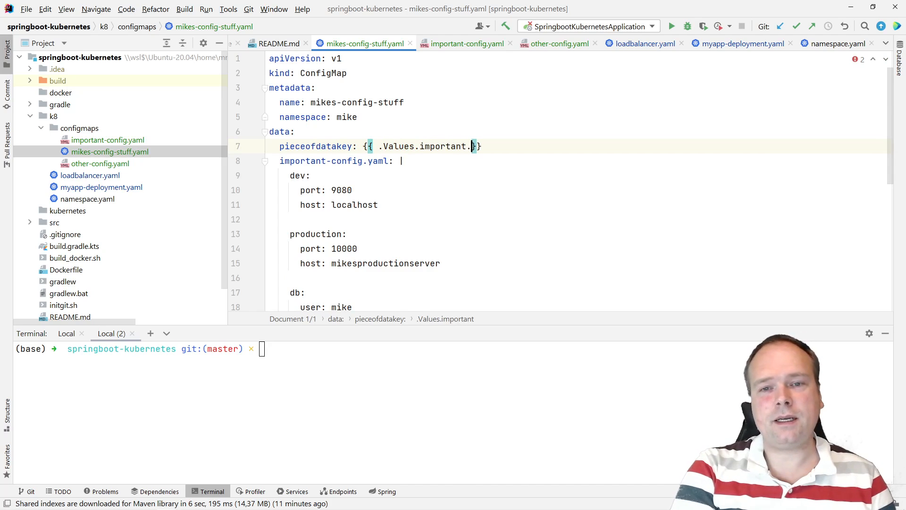
{"action": "type", "text": "va"}
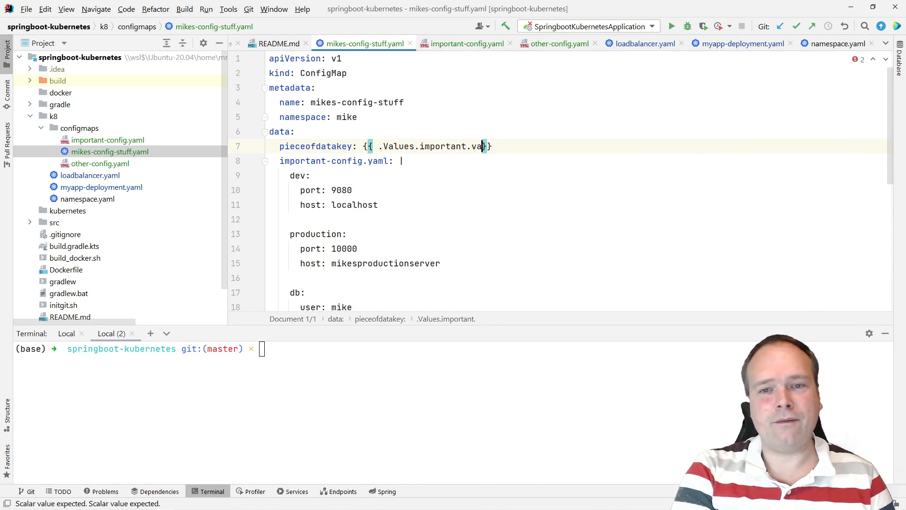
{"action": "type", "text": "myvalue"}
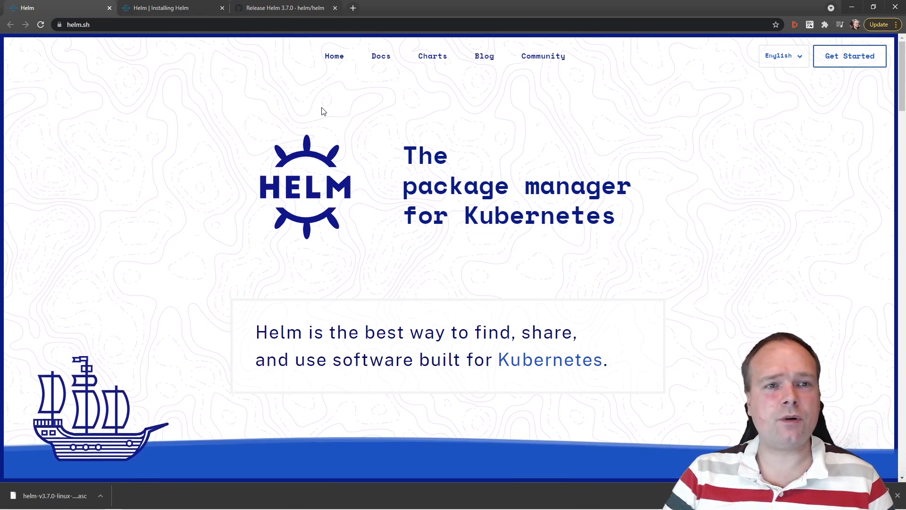
{"action": "mouse_move", "coordinate": [314, 100]}
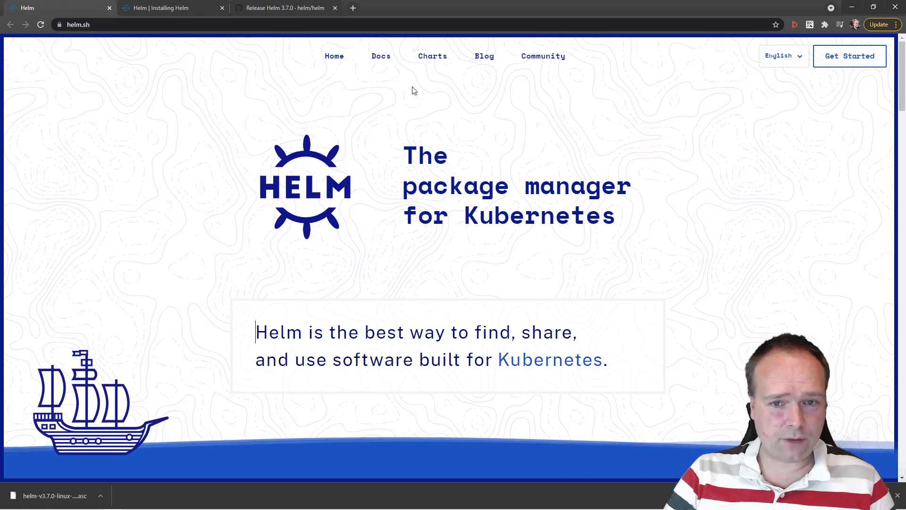
- Scroll the helm.sh homepage down past What is Helm? toward the Get Helm! section
{"action": "scroll", "scroll_direction": "down", "scroll_amount": 3}
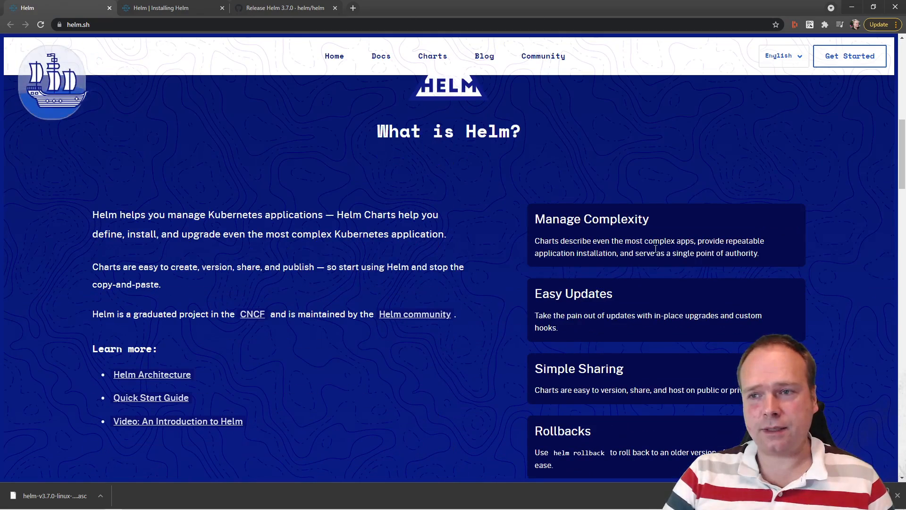
{"action": "scroll", "scroll_direction": "down", "scroll_amount": 3}
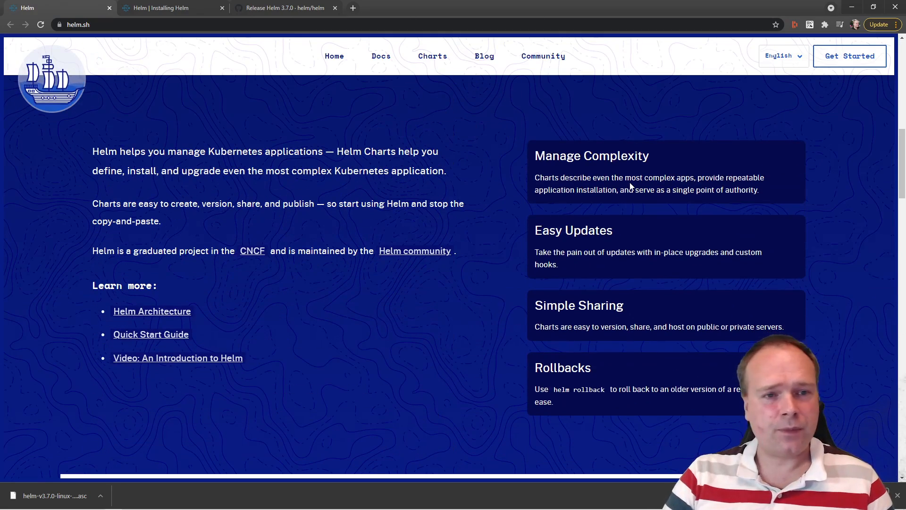
{"action": "scroll", "scroll_direction": "down", "scroll_amount": 3}
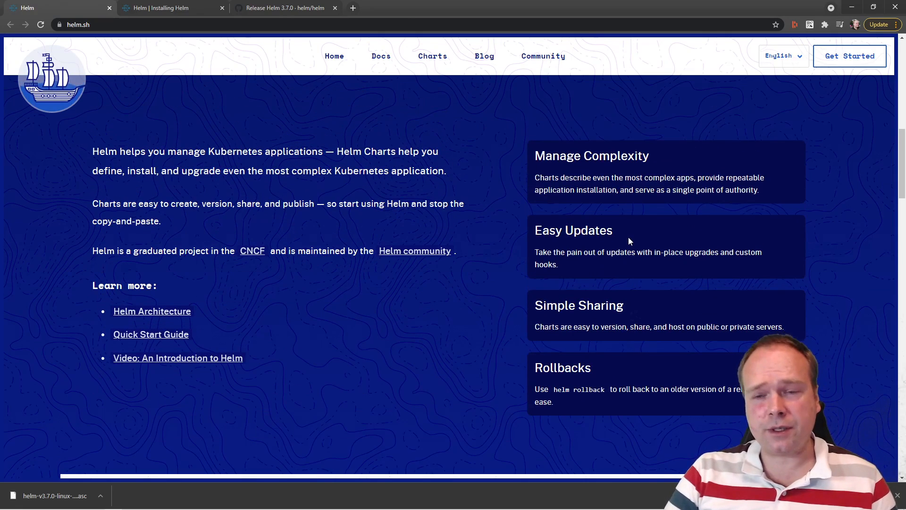
{"action": "mouse_move", "coordinate": [671, 329]}
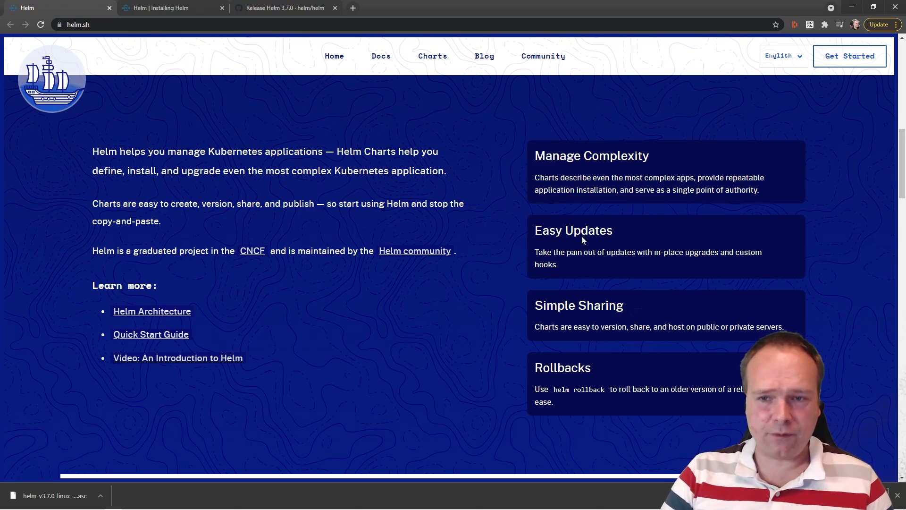
{"action": "mouse_move", "coordinate": [577, 243]}
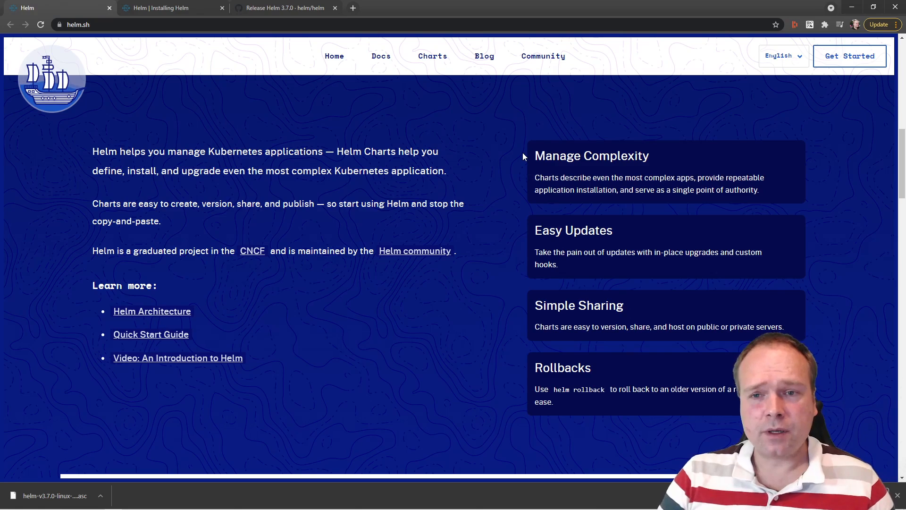
{"action": "mouse_move", "coordinate": [525, 426]}
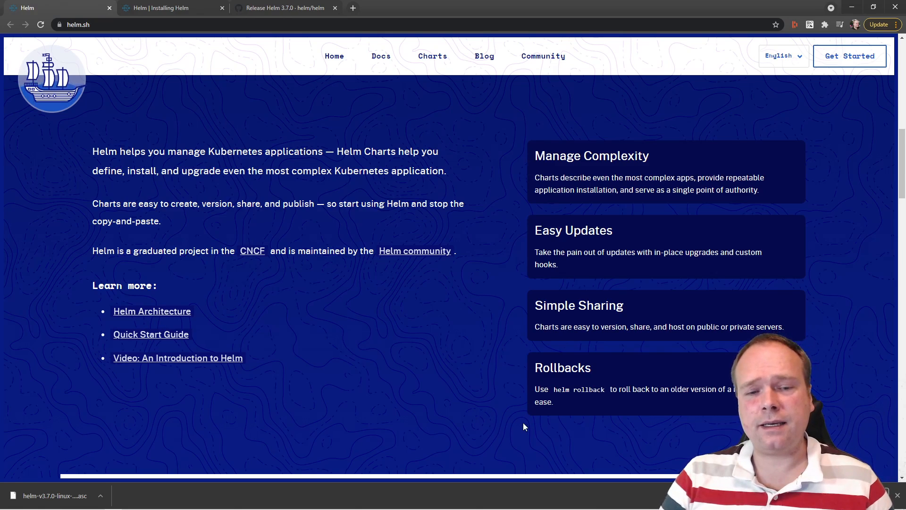
{"action": "mouse_move", "coordinate": [557, 412]}
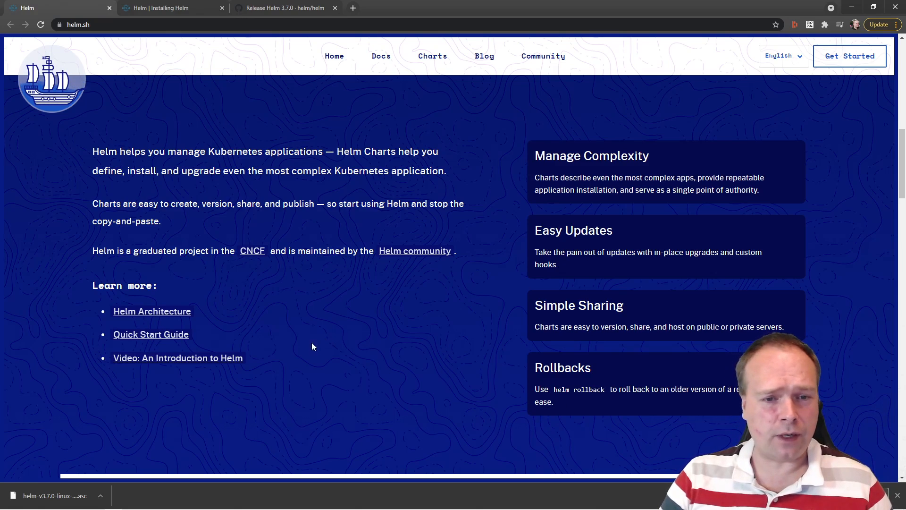
{"action": "mouse_move", "coordinate": [272, 383]}
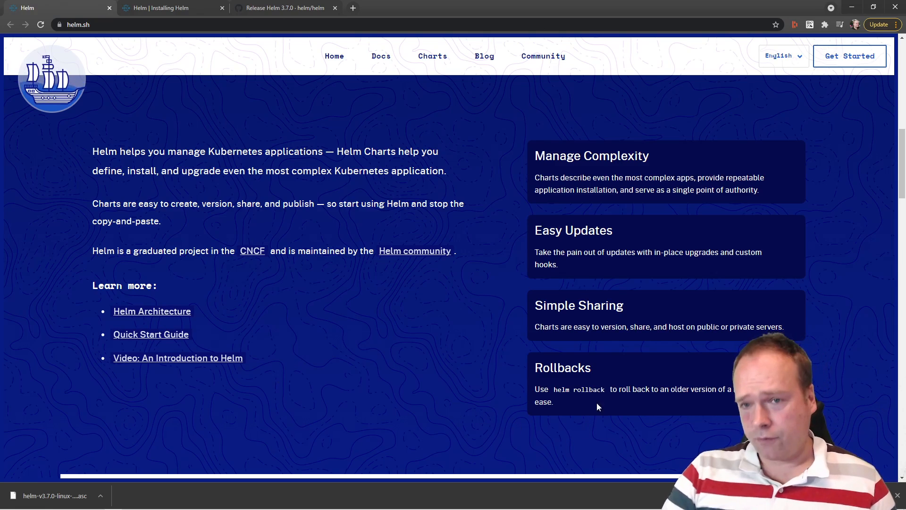
{"action": "scroll", "scroll_direction": "down", "scroll_amount": 3}
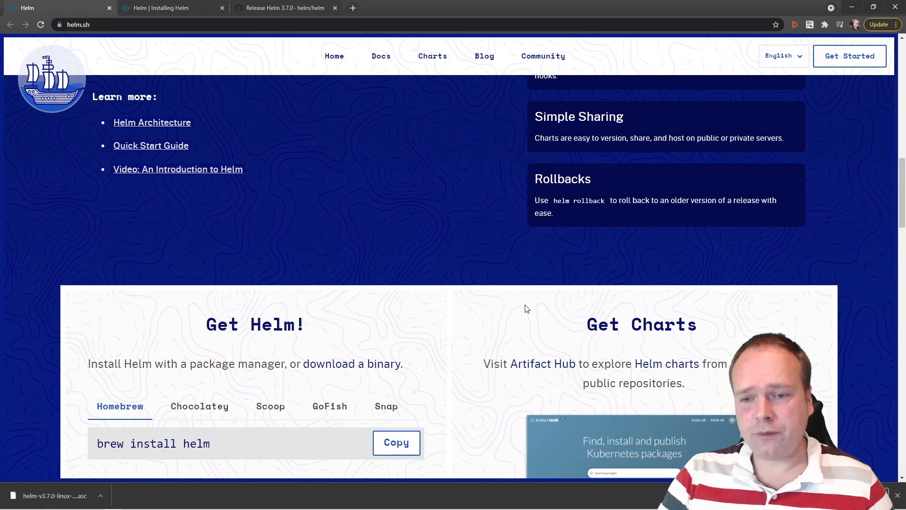
{"action": "mouse_move", "coordinate": [475, 221]}
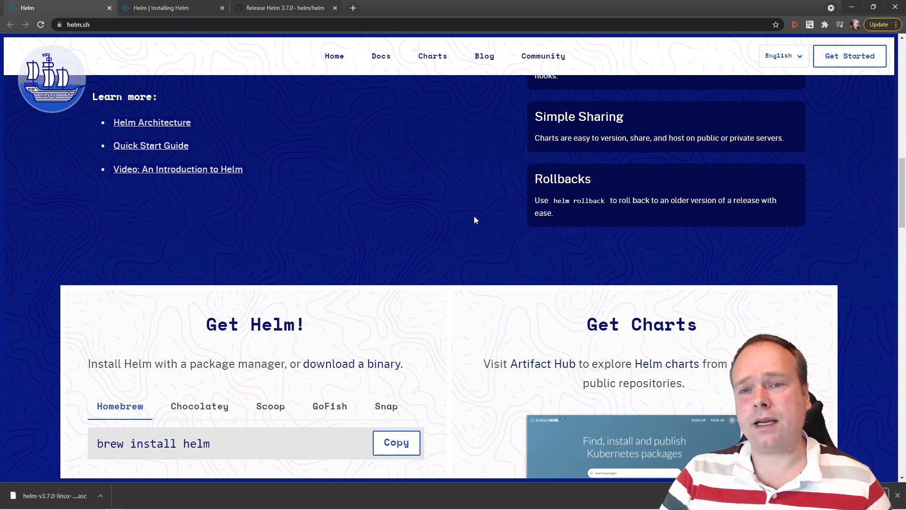
{"action": "mouse_move", "coordinate": [468, 171]}
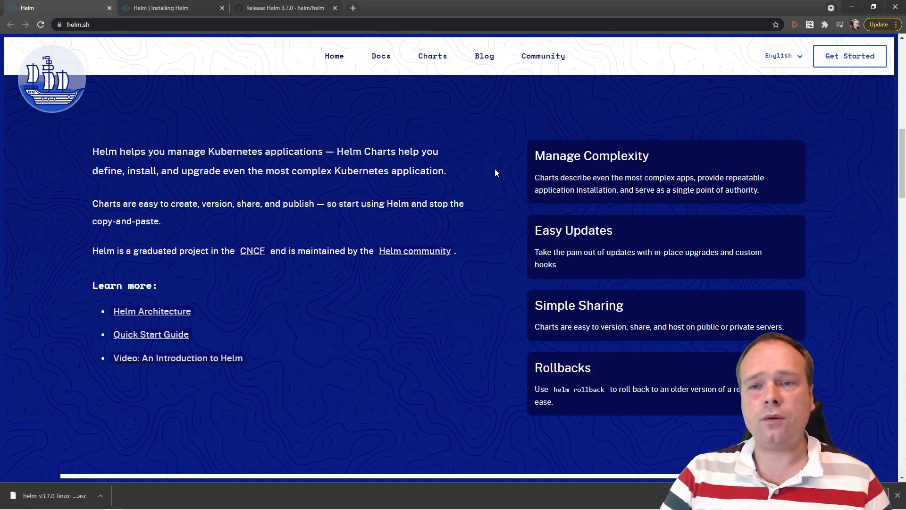
{"action": "mouse_move", "coordinate": [493, 178]}
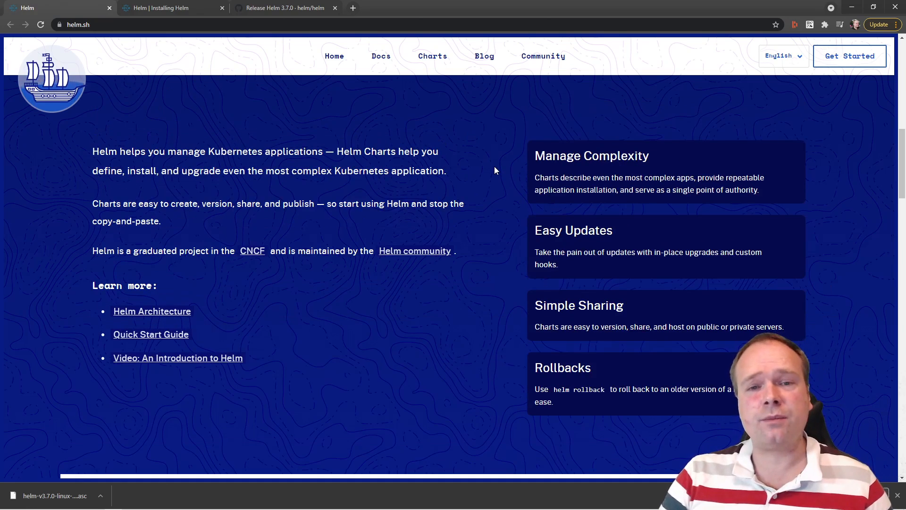
- Compare the Homebrew, Chocolatey and Scoop install commands under Get Helm
{"action": "scroll", "scroll_direction": "down", "scroll_amount": 3}
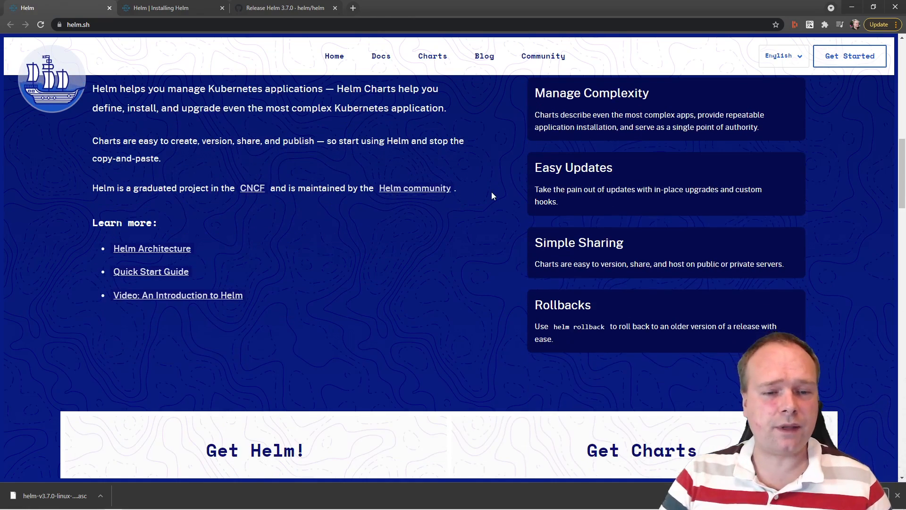
{"action": "scroll", "scroll_direction": "down", "scroll_amount": 3}
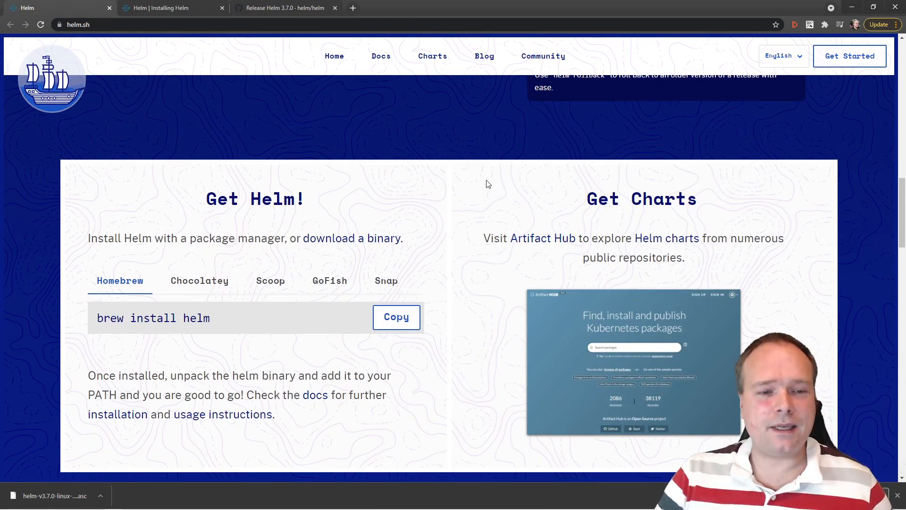
{"action": "mouse_move", "coordinate": [458, 132]}
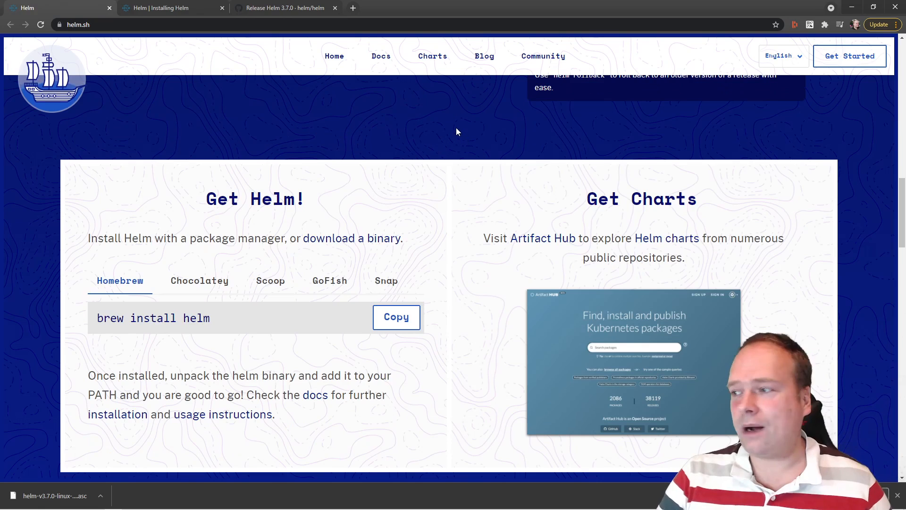
{"action": "mouse_move", "coordinate": [456, 125]}
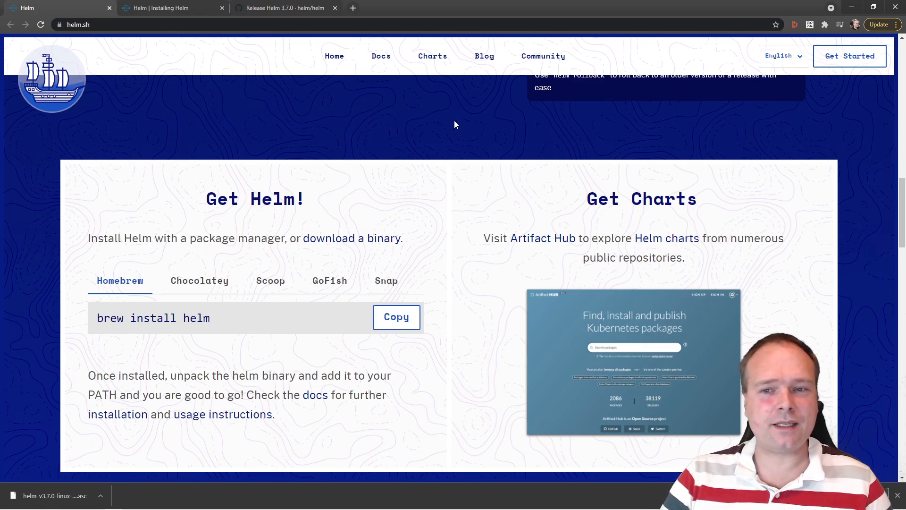
{"action": "scroll", "scroll_direction": "down", "scroll_amount": 3}
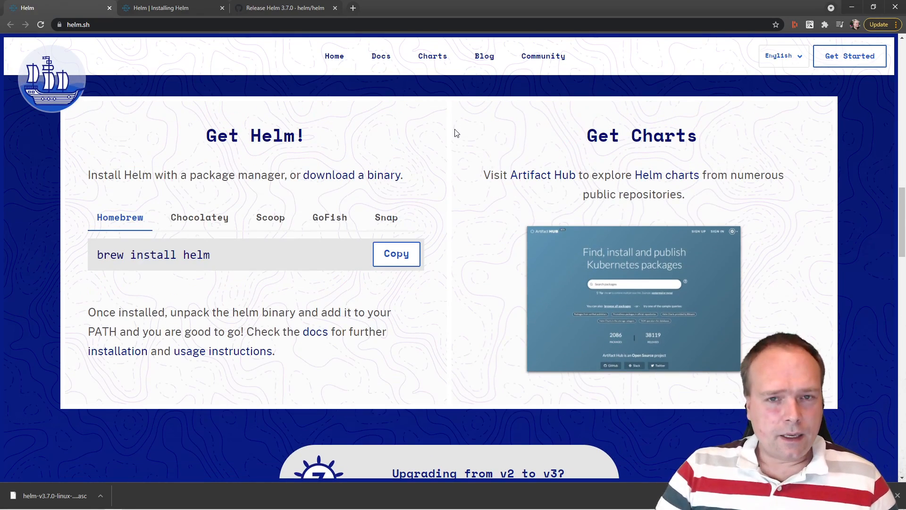
{"action": "scroll", "scroll_direction": "down", "scroll_amount": 3}
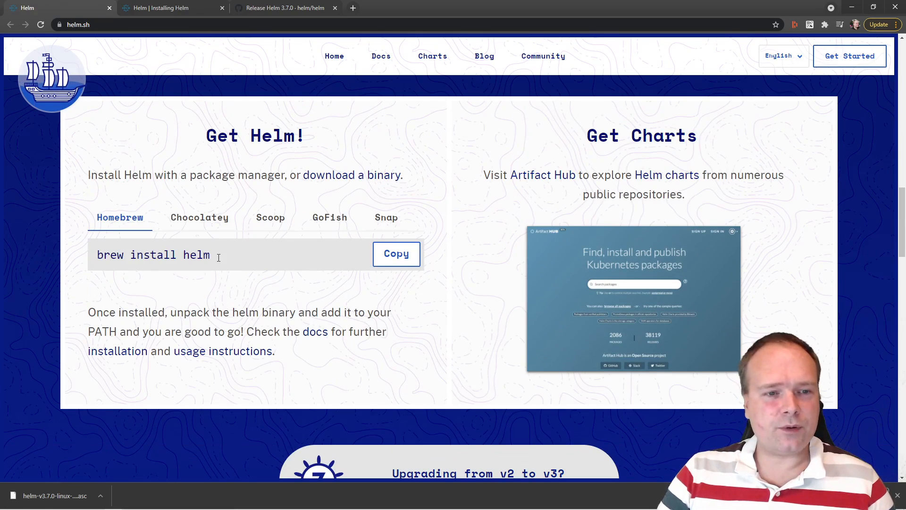
{"action": "double_click", "coordinate": [153, 255]}
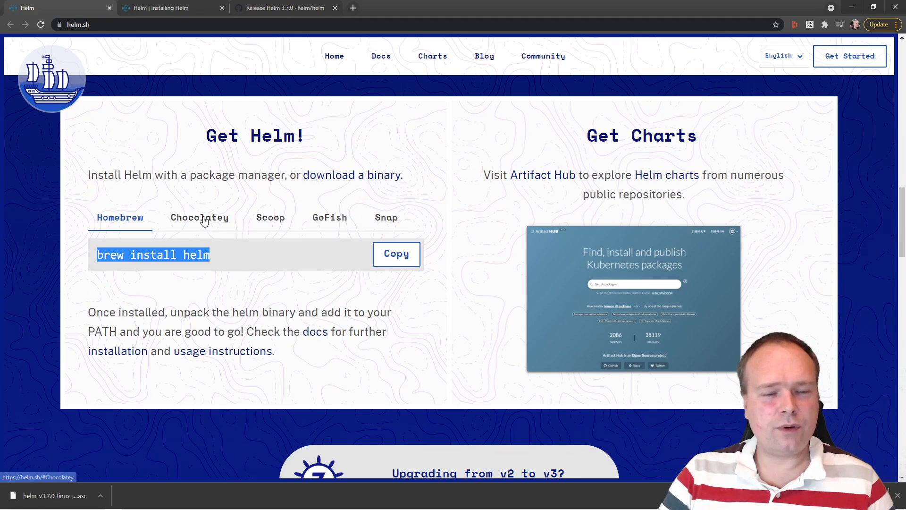
{"action": "left_click", "coordinate": [200, 217]}
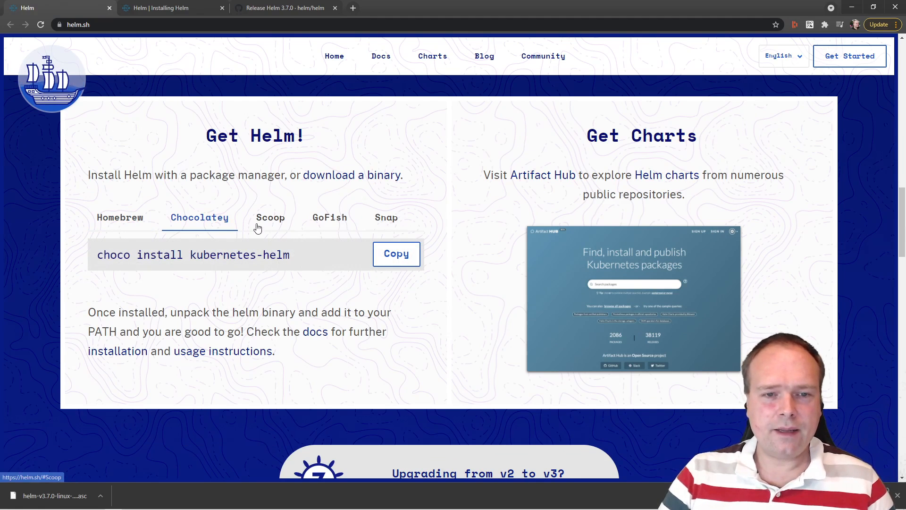
{"action": "left_click", "coordinate": [330, 217]}
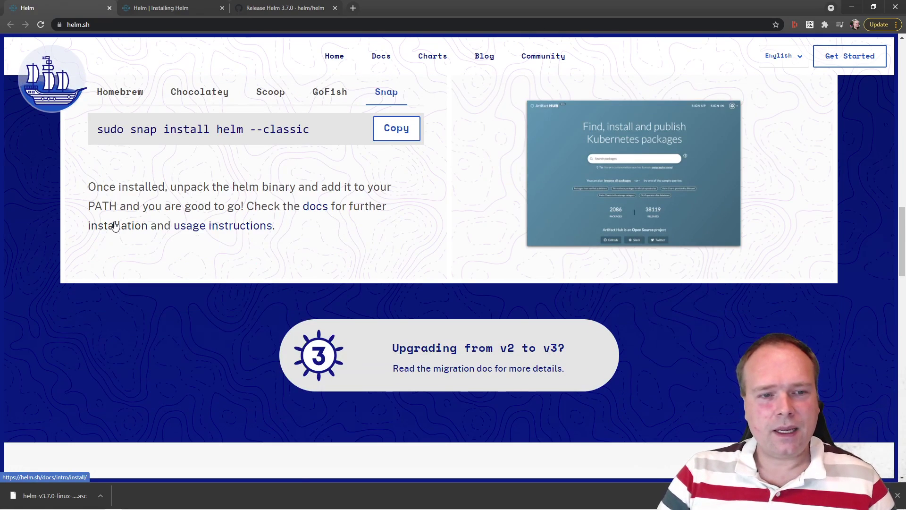
- Open the Installing Helm documentation page from the installation link
{"action": "left_click", "coordinate": [223, 225]}
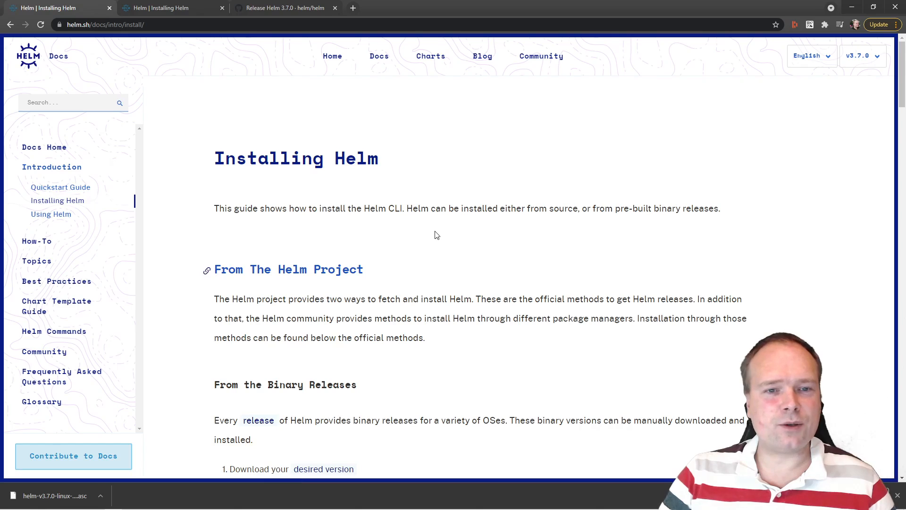
- Review the binary-release steps and select the get_helm.sh installer script commands
{"action": "scroll", "scroll_direction": "down", "scroll_amount": 3}
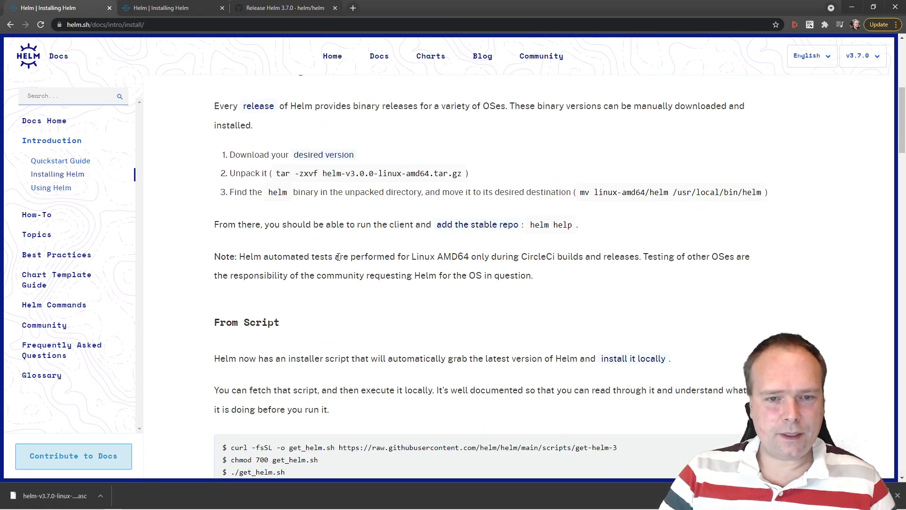
{"action": "mouse_move", "coordinate": [338, 156]}
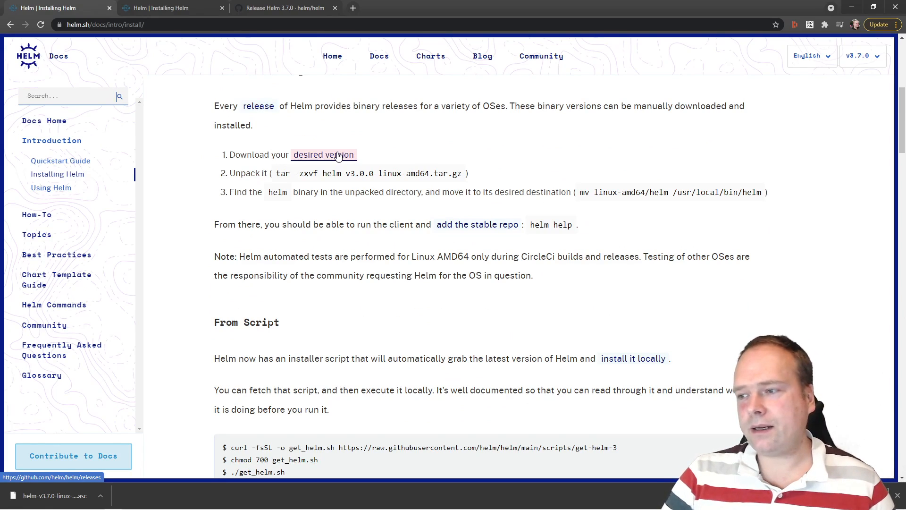
{"action": "scroll", "scroll_direction": "down", "scroll_amount": 3}
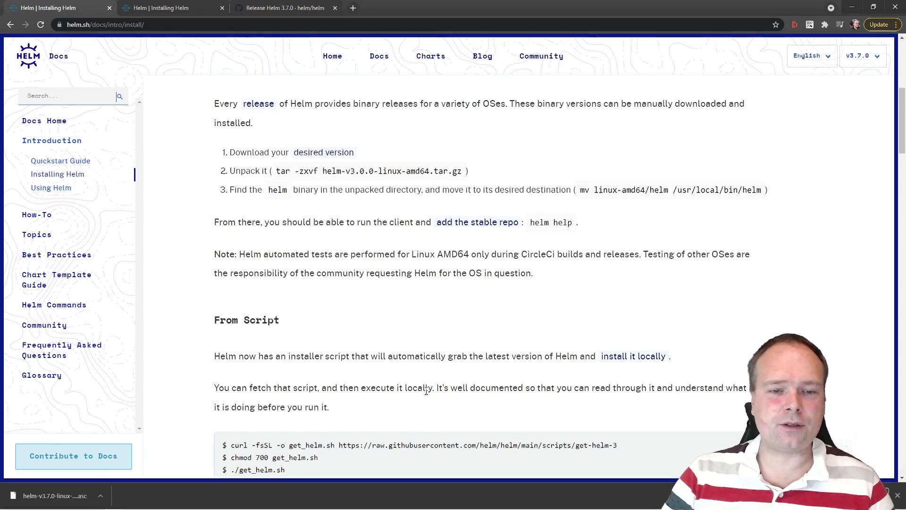
{"action": "scroll", "scroll_direction": "down", "scroll_amount": 3}
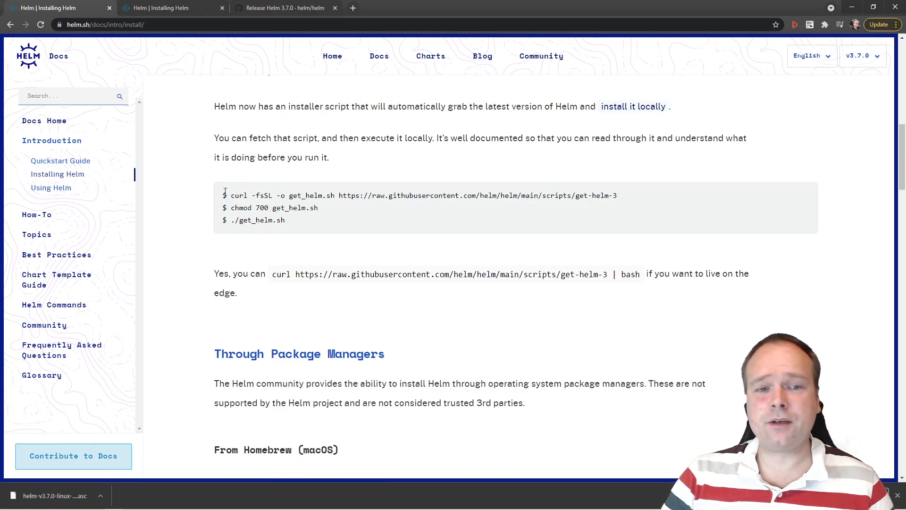
{"action": "left_click_drag", "start_coordinate": [225, 195], "coordinate": [298, 220]}
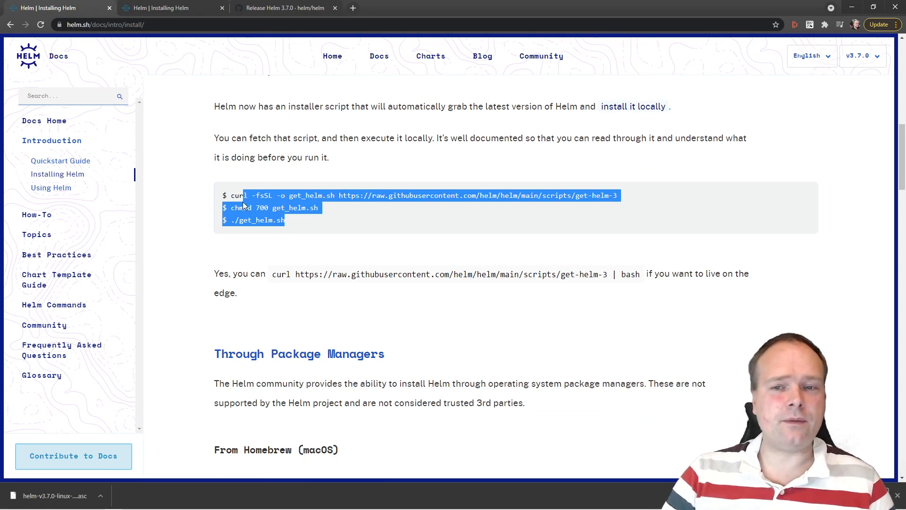
{"action": "scroll", "scroll_direction": "down", "scroll_amount": 3}
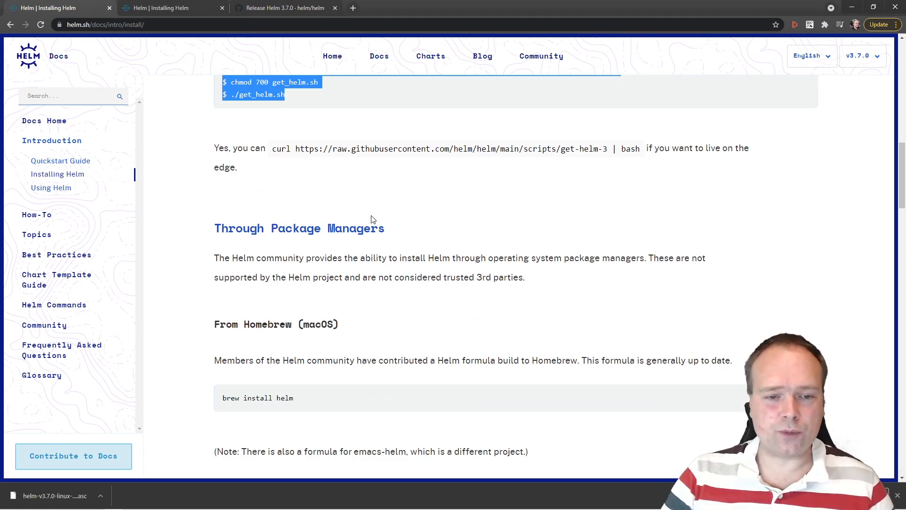
{"action": "scroll", "scroll_direction": "up", "scroll_amount": 3}
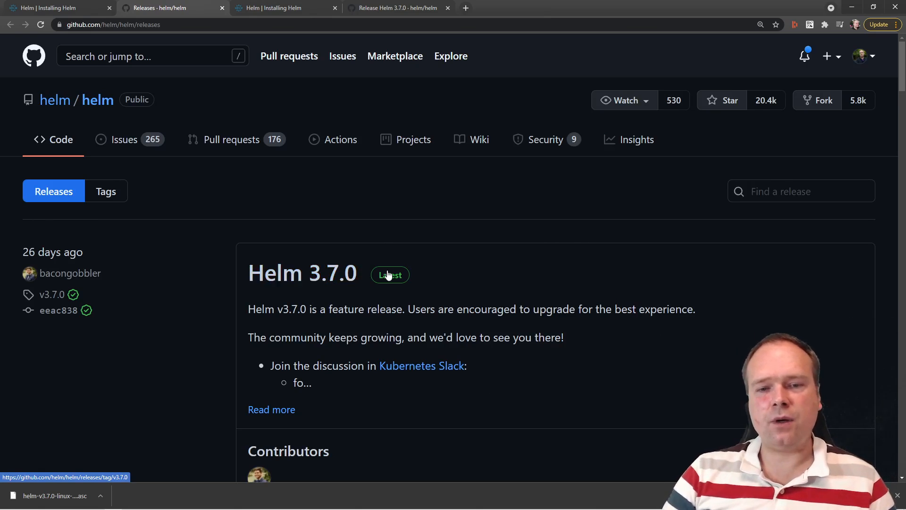
{"action": "mouse_move", "coordinate": [325, 275]}
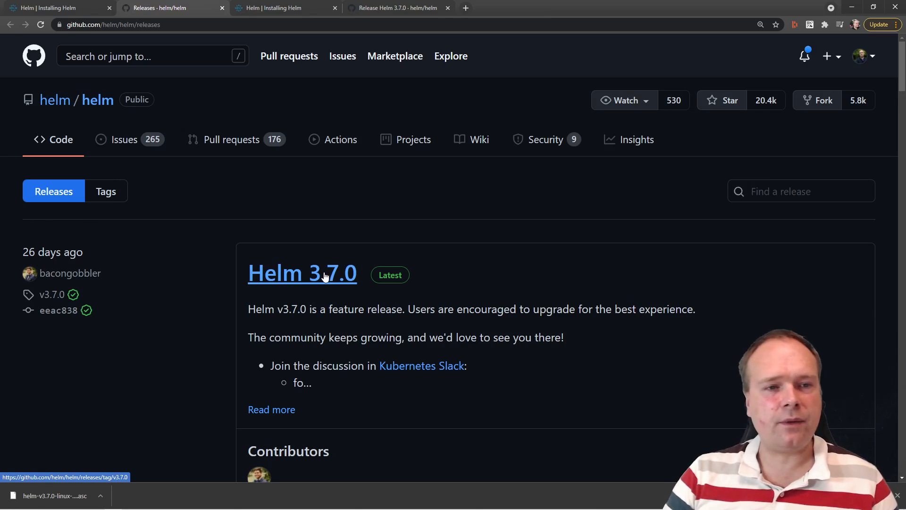
{"action": "mouse_move", "coordinate": [149, 187]}
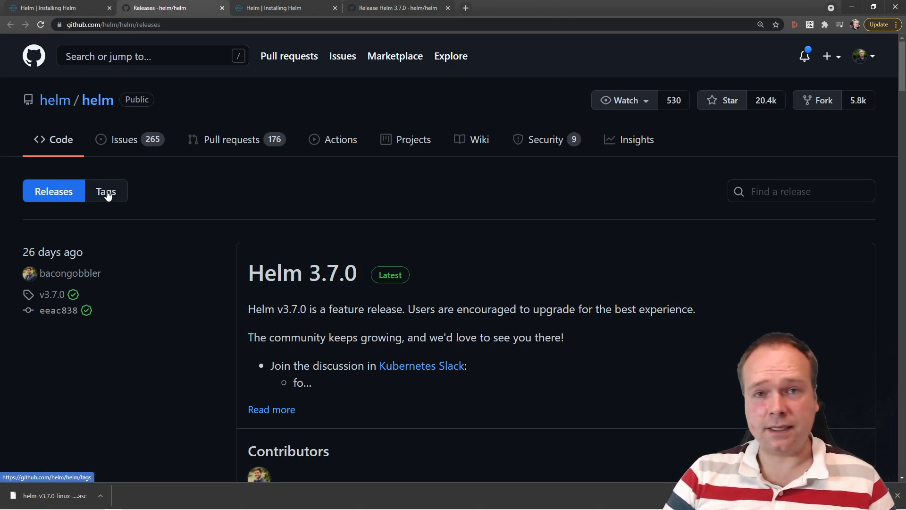
- Open the Helm 3.7.0 release page from the v3.7.0 entry in the tags list
{"action": "left_click", "coordinate": [106, 191]}
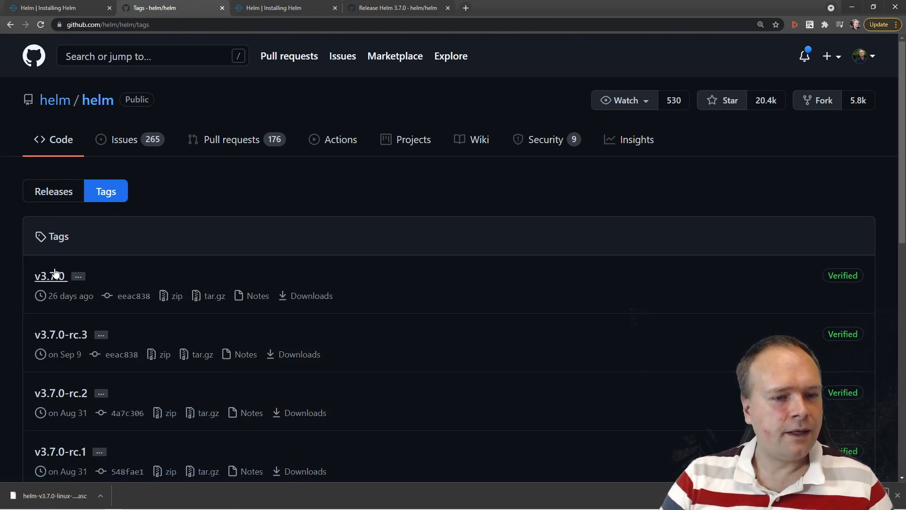
{"action": "scroll", "scroll_direction": "down", "scroll_amount": 3}
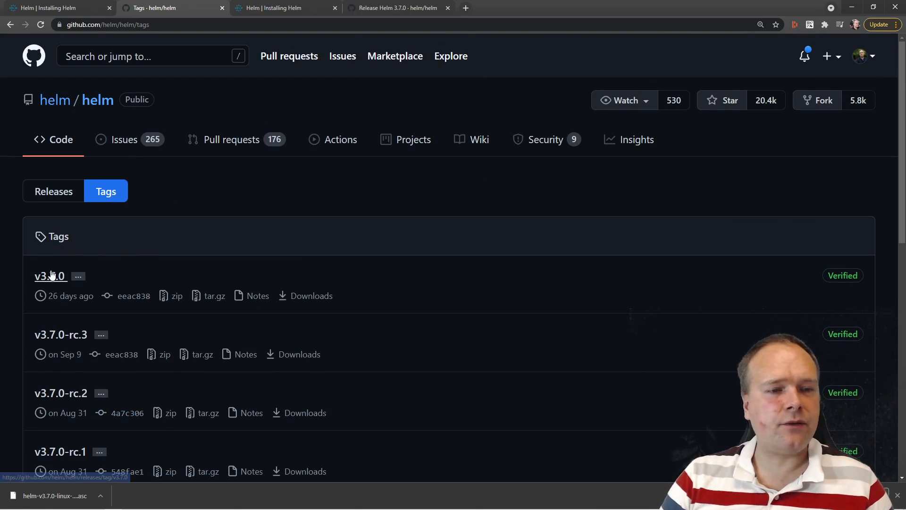
{"action": "left_click", "coordinate": [49, 276]}
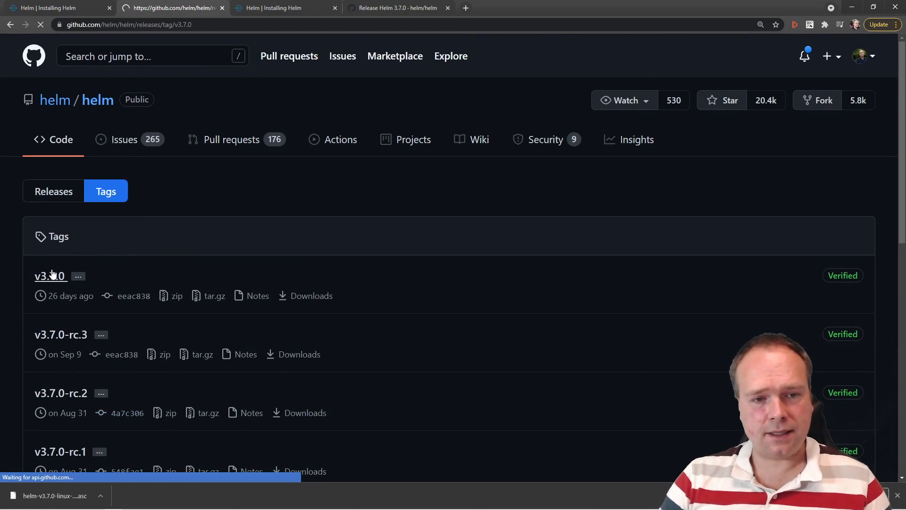
{"action": "left_click", "coordinate": [49, 276]}
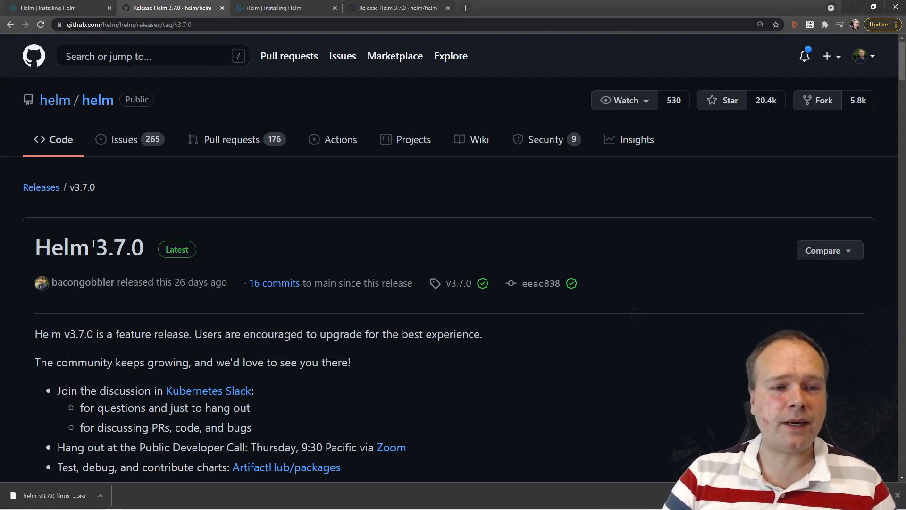
{"action": "mouse_move", "coordinate": [153, 305]}
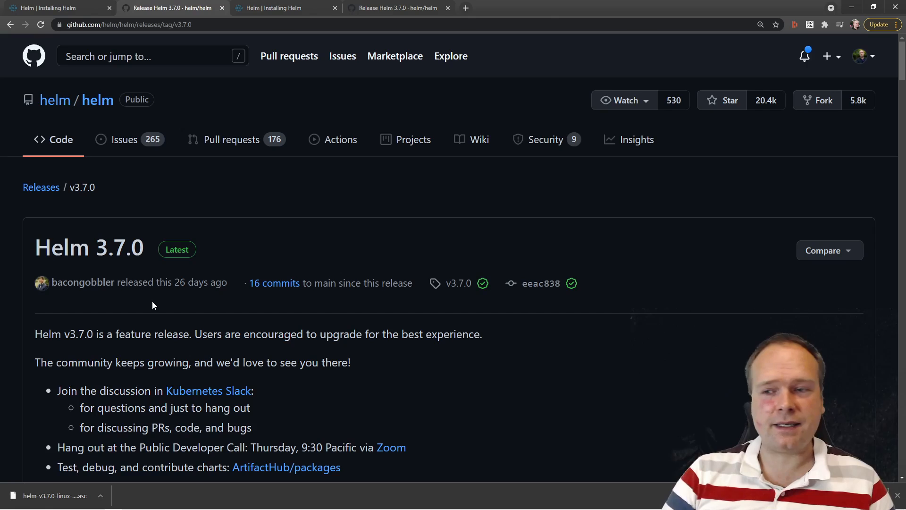
{"action": "mouse_move", "coordinate": [151, 278]}
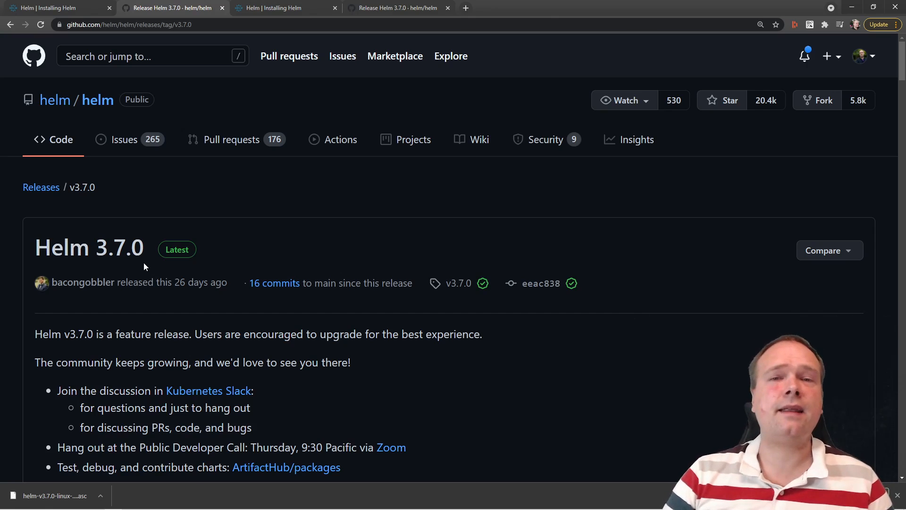
- Scroll to Installation and Upgrading and bring up the Linux amd64 link's context menu to copy its address
{"action": "scroll", "scroll_direction": "down", "scroll_amount": 3}
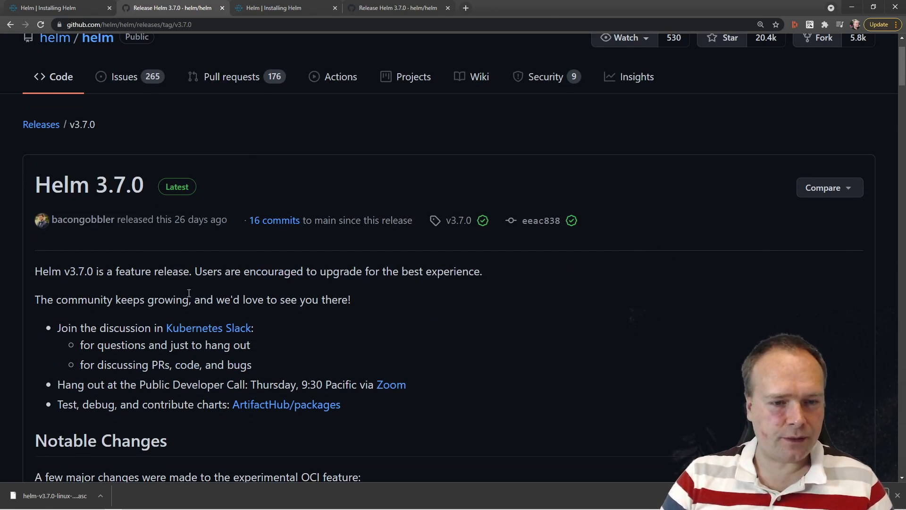
{"action": "scroll", "scroll_direction": "down", "scroll_amount": 3}
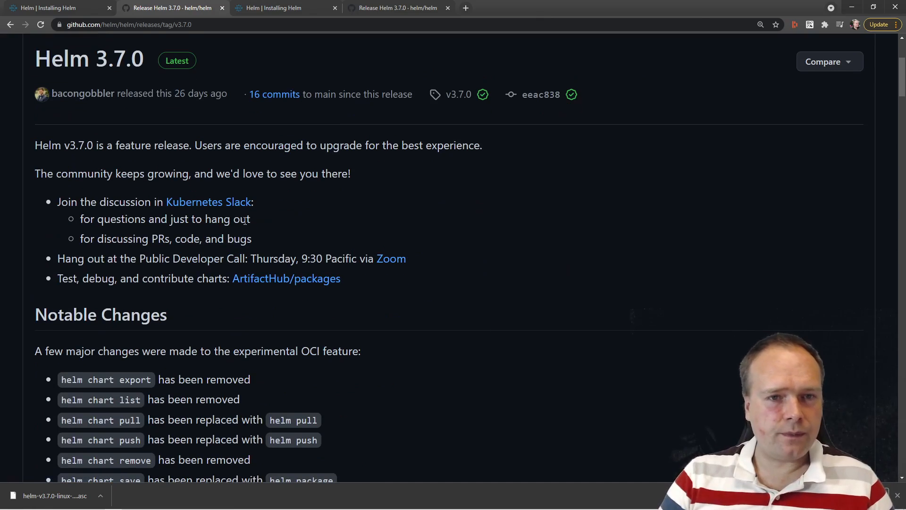
{"action": "scroll", "scroll_direction": "down", "scroll_amount": 3}
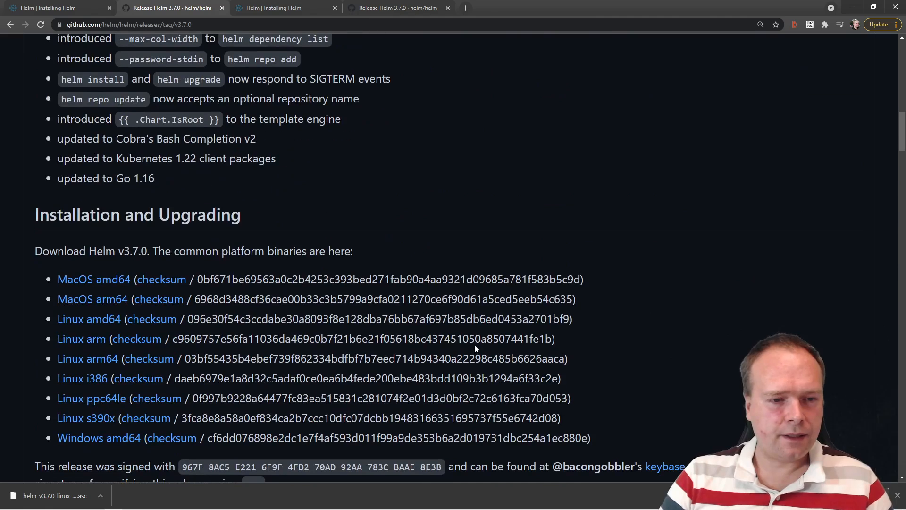
{"action": "scroll", "scroll_direction": "down", "scroll_amount": 3}
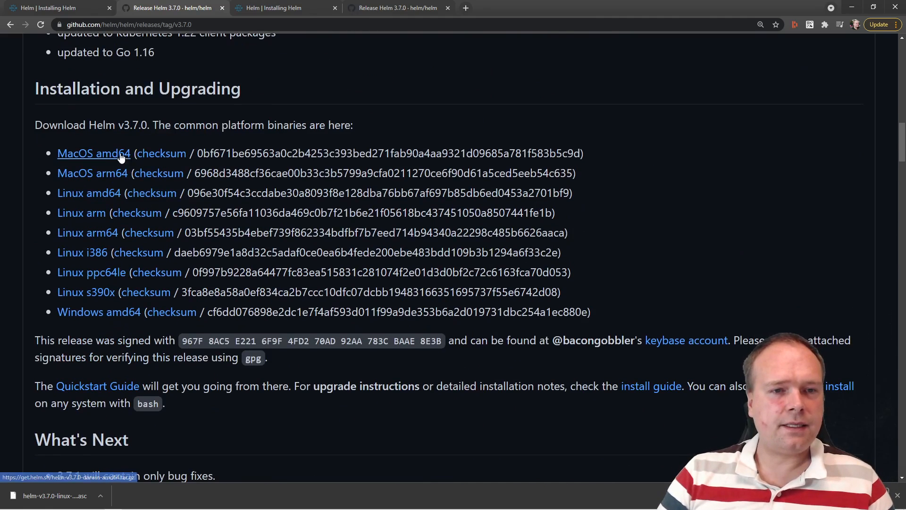
{"action": "mouse_move", "coordinate": [171, 244]}
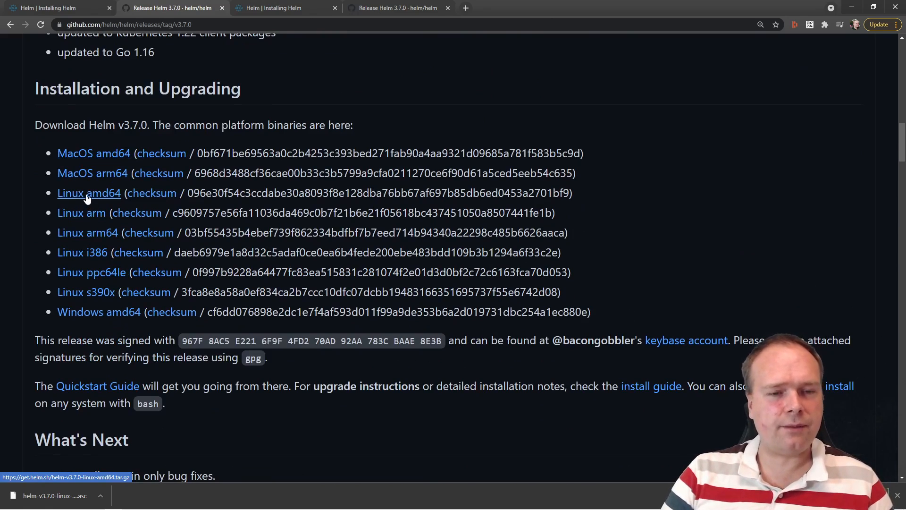
{"action": "right_click", "coordinate": [88, 193]}
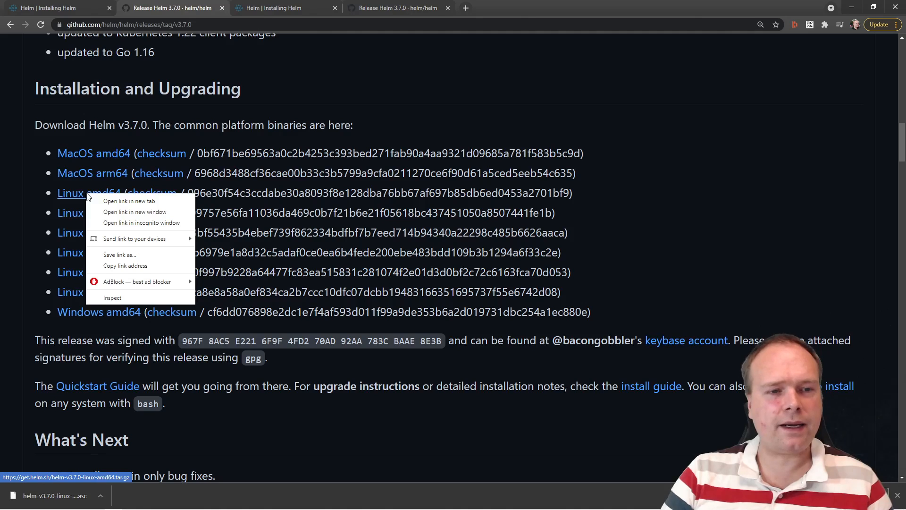
{"action": "mouse_move", "coordinate": [124, 238]}
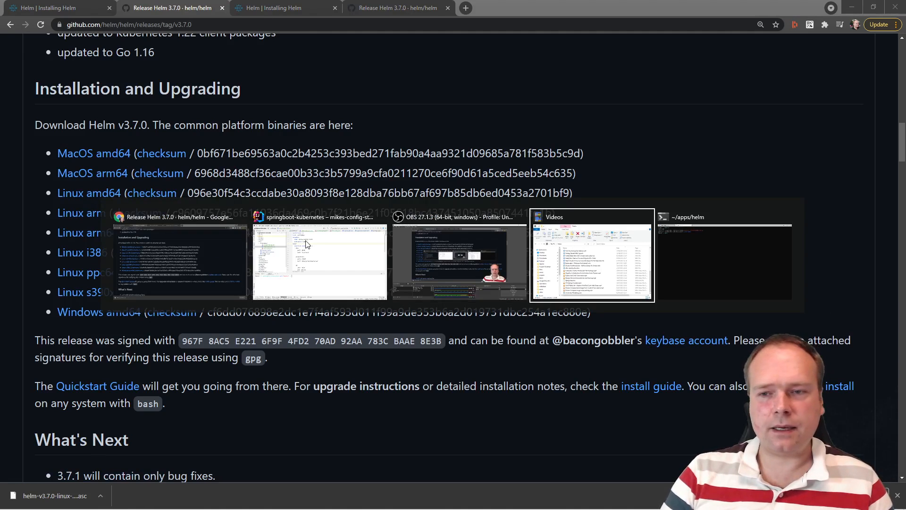
- In the terminal, remove the old helm-v3.7.0-linux-amd64.tar.gz and confirm the path with pwd
{"action": "left_click", "coordinate": [724, 255]}
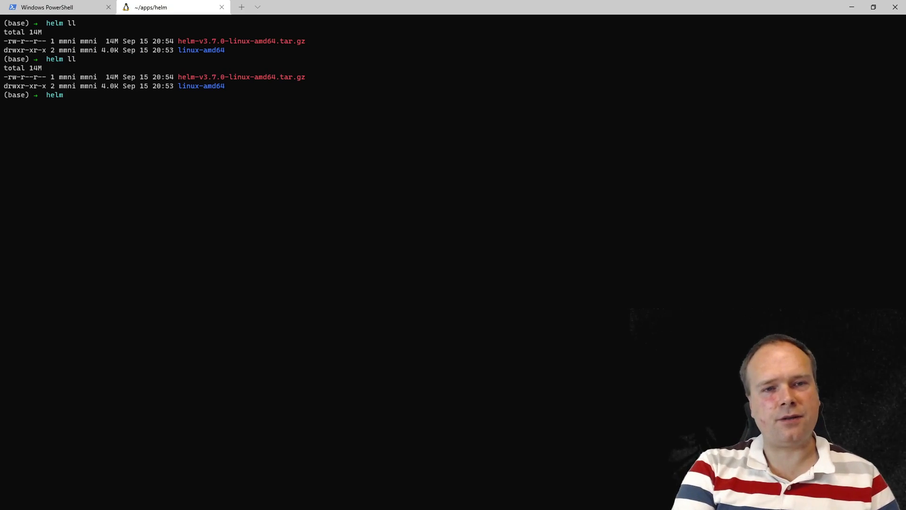
{"action": "type", "text": "rm ."}
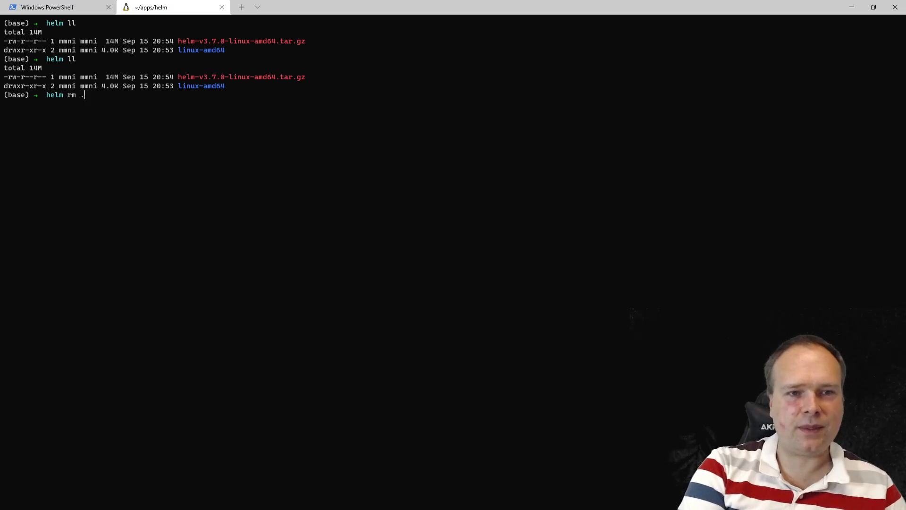
{"action": "type", "text": "/helm-v3.7.0-linux-amd64.tar.gz"}
{"action": "type", "text": "ll"}
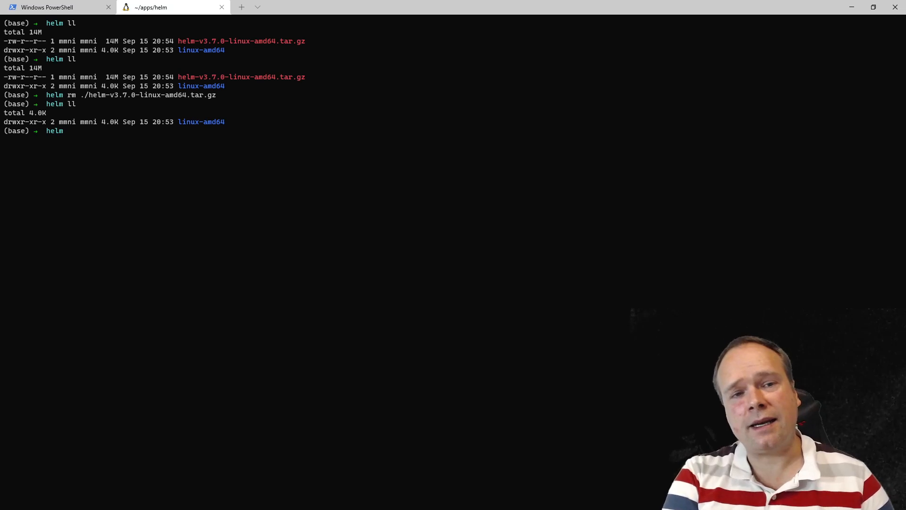
{"action": "type", "text": "pwd"}
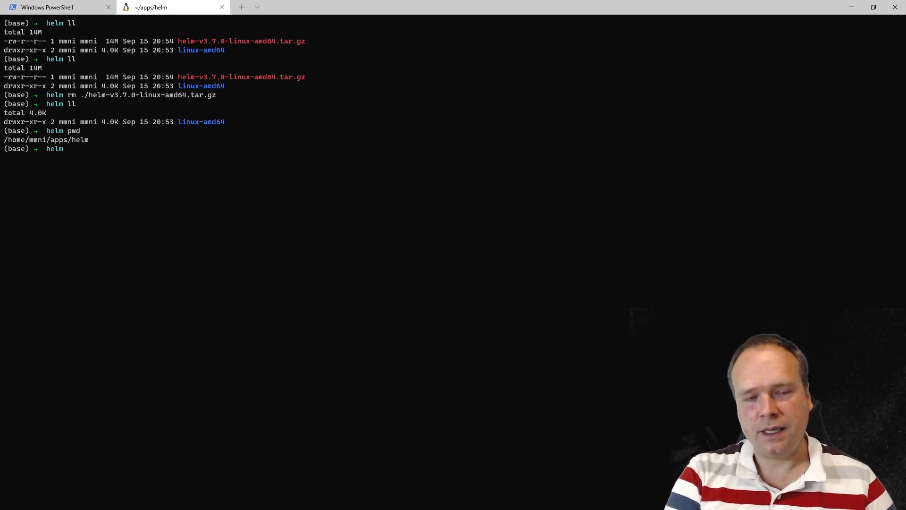
{"action": "type", "text": "wget"}
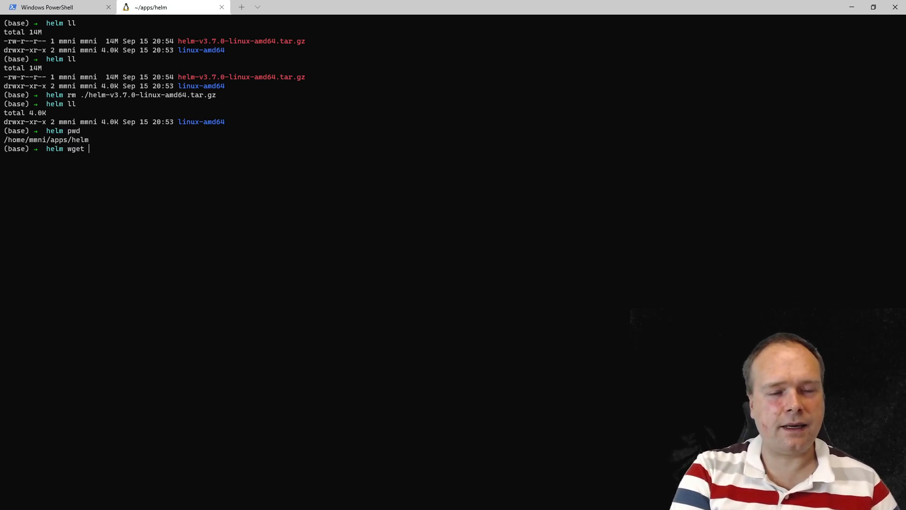
{"action": "type", "text": "https://get.helm.sh/helm-v3.7.0-linux-amd64.tar.gz"}
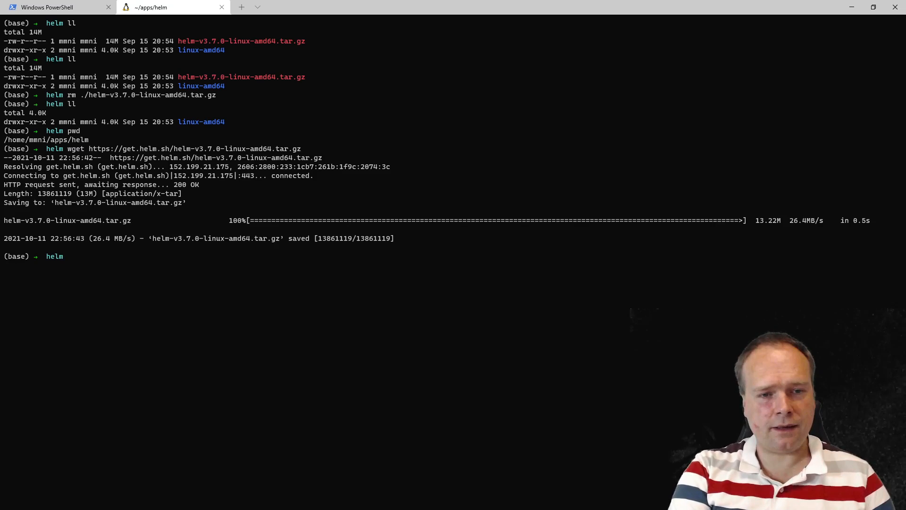
- List the folder and sudo-delete the old linux-amd64 directory
{"action": "type", "text": "ll"}
{"action": "type", "text": "rm"}
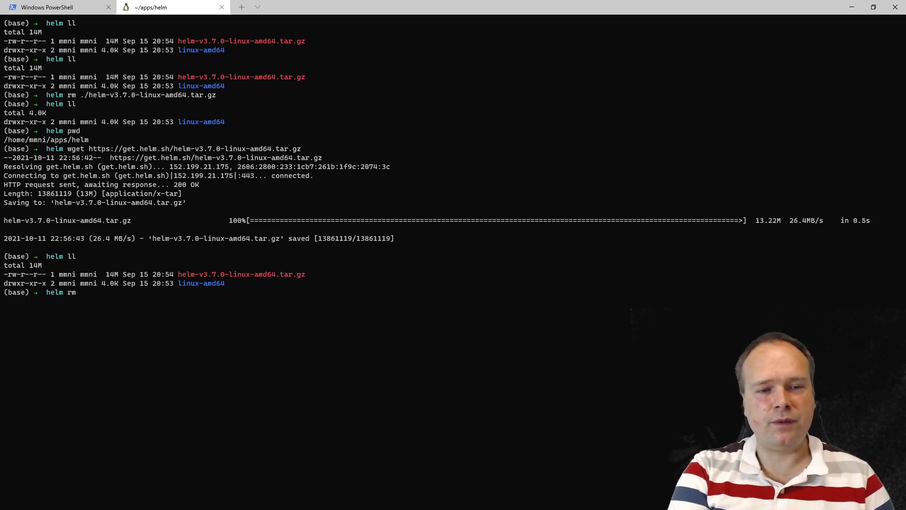
{"action": "type", "text": "linux-amd6"}
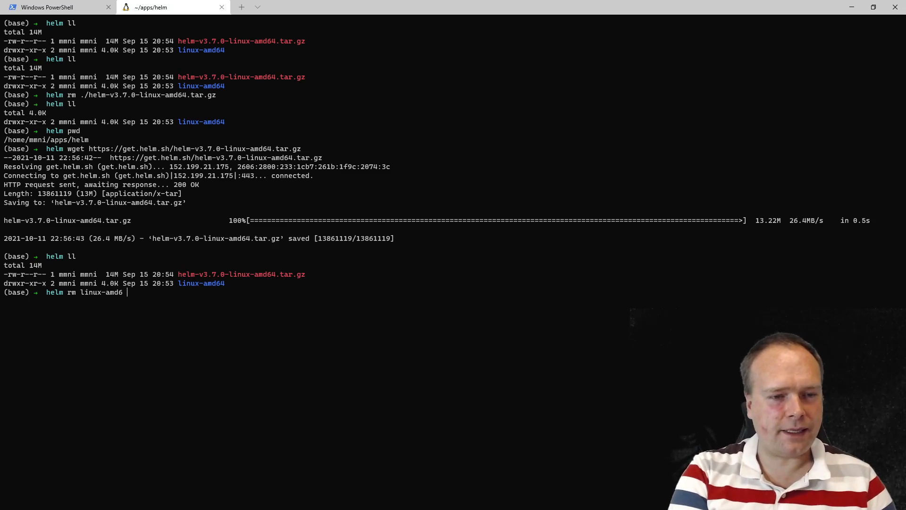
{"action": "key", "text": "Backspace"}
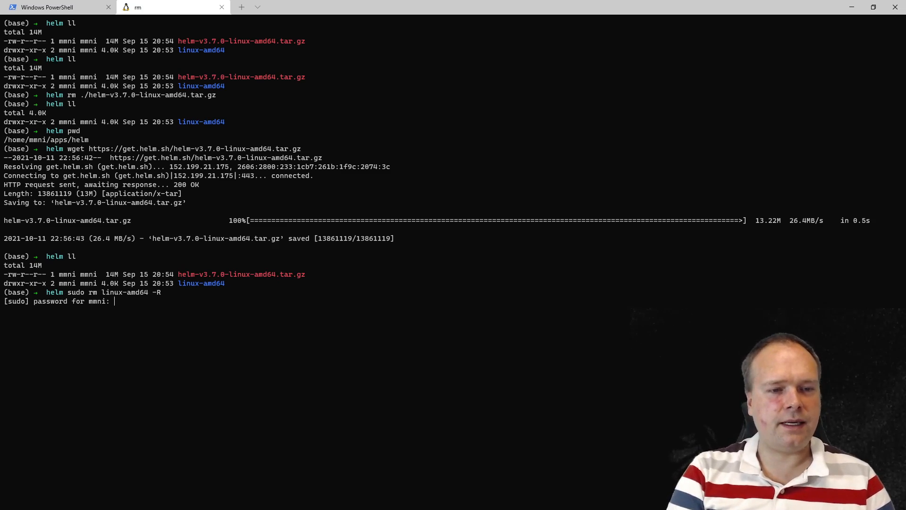
{"action": "key", "text": "Enter"}
{"action": "type", "text": "tar"}
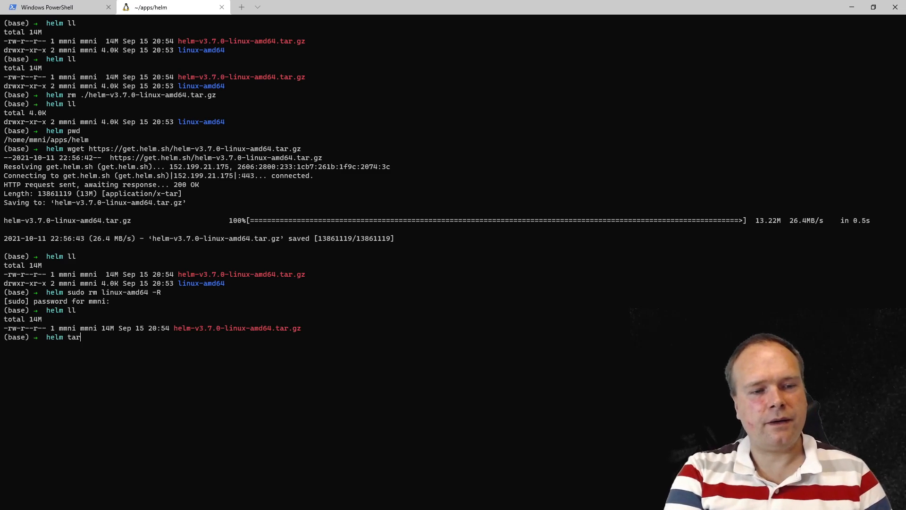
- Extract the archive with tar -xvf ./helm-v3.7.0-linux-amd64.tar.gz, recreating linux-amd64 with helm, LICENSE and README.md
{"action": "type", "text": "-x"}
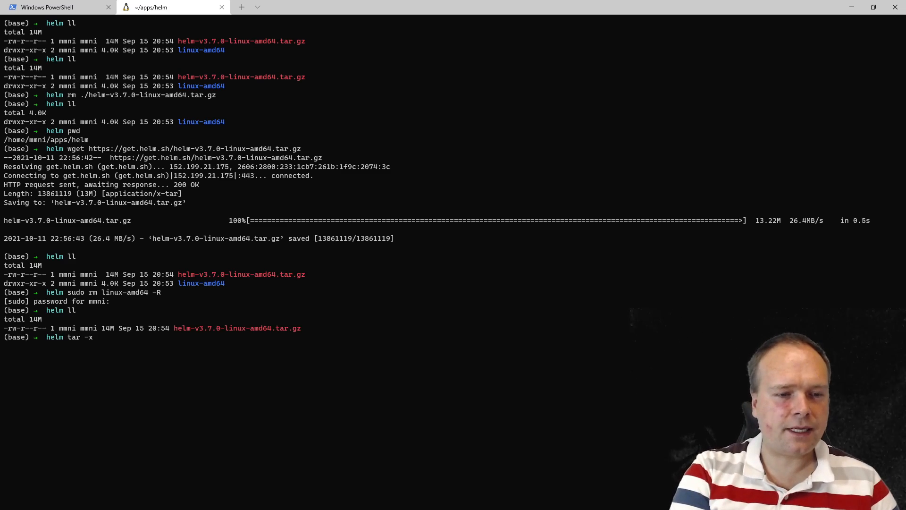
{"action": "type", "text": "vf"}
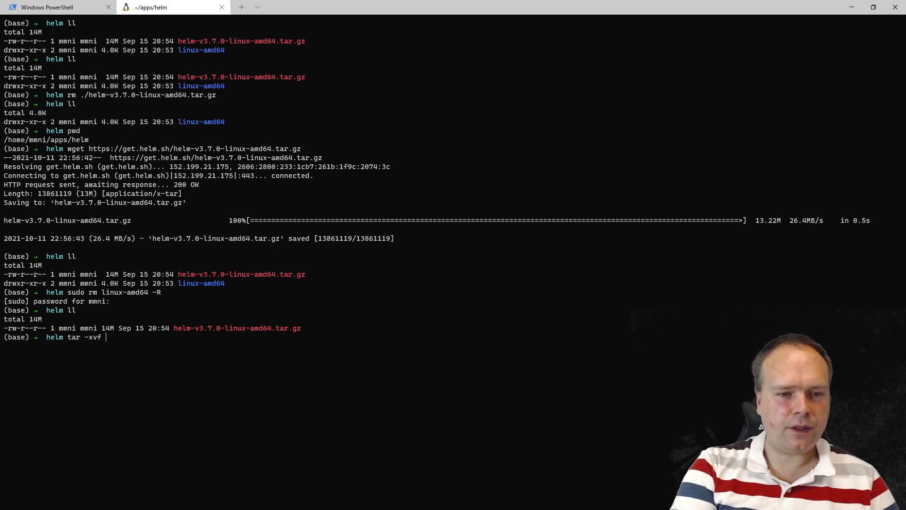
{"action": "type", "text": "./helm-v3.7.0-linux-amd64.tar.gz"}
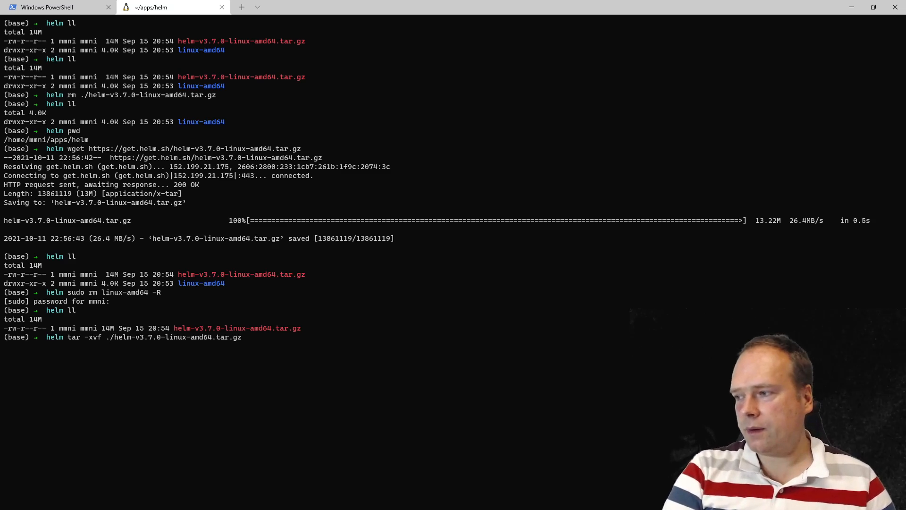
{"action": "key", "text": "Enter"}
{"action": "type", "text": "./linux-amd64/"}
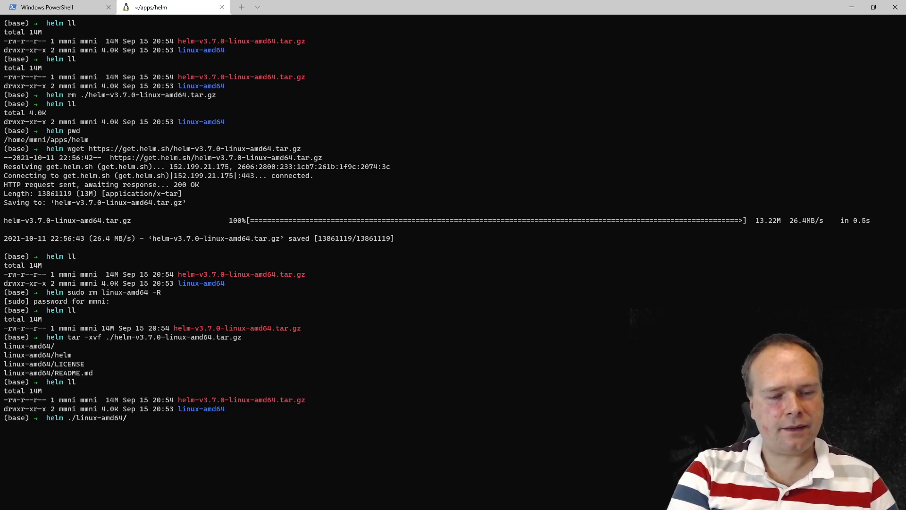
- Run ./linux-amd64/helm version to confirm it reports v3.7.0, then begin an ln command
{"action": "type", "text": "helm"}
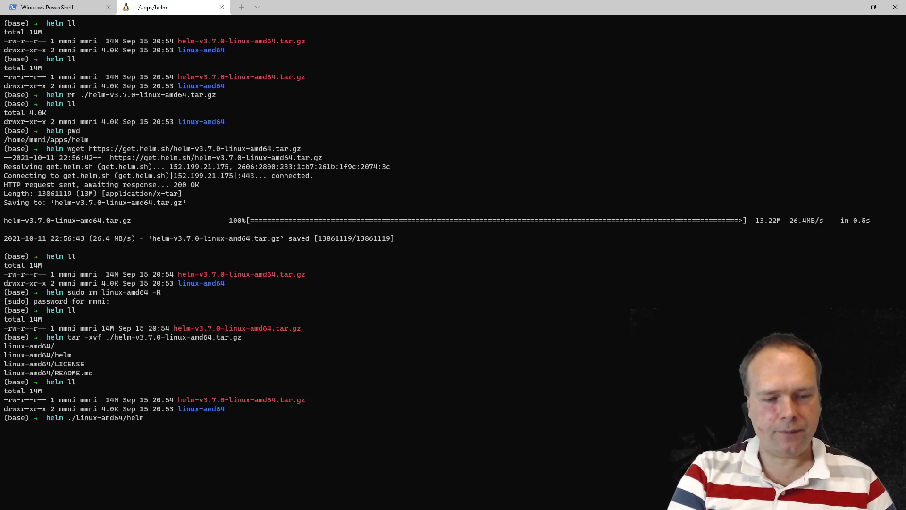
{"action": "type", "text": "version"}
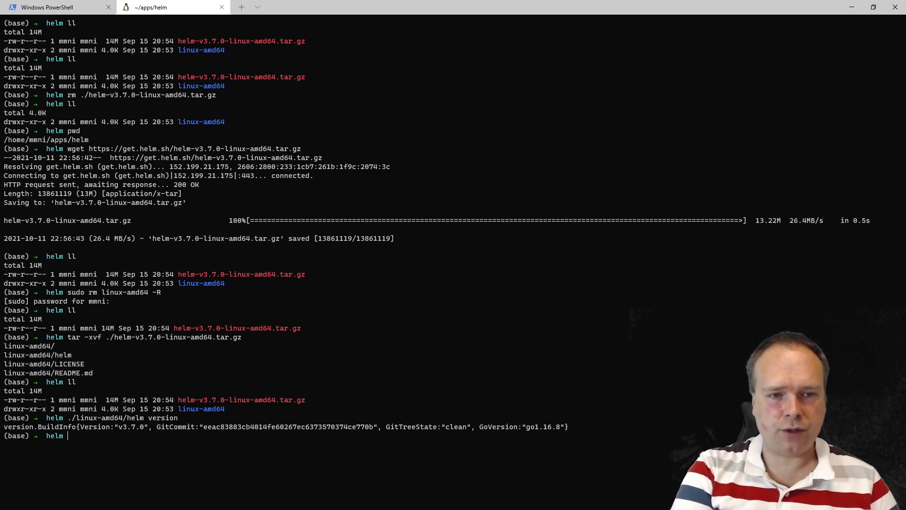
{"action": "type", "text": "ln -s /"}
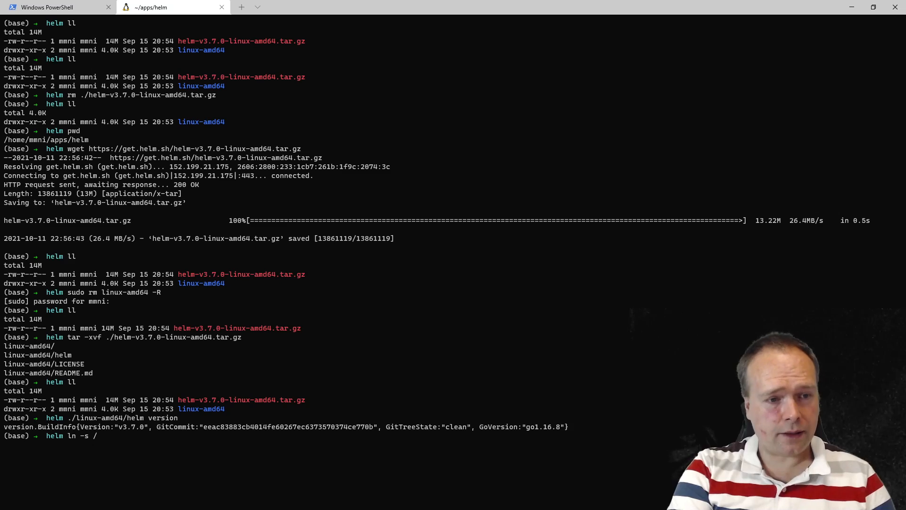
- Give ln -s the source path /home/mmni/apps/helm/linux-amd64/helm
{"action": "type", "text": "h"}
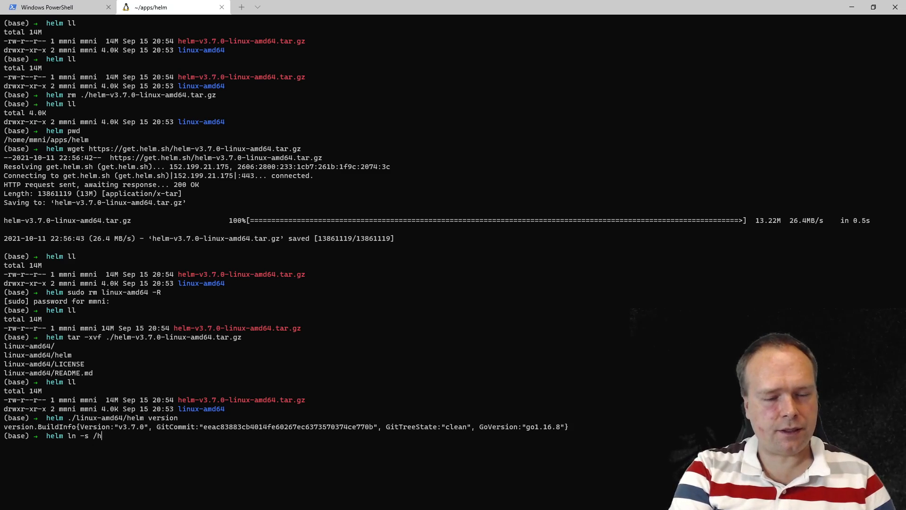
{"action": "type", "text": "ome/mmni/"}
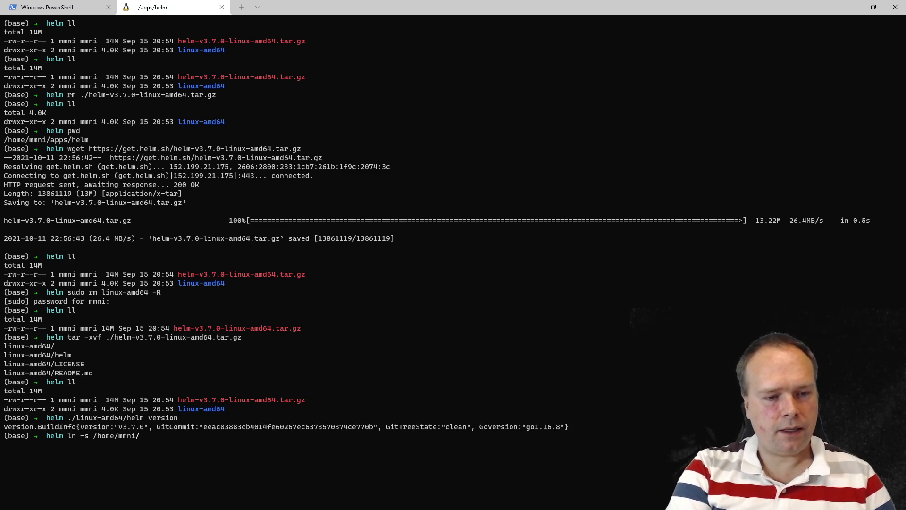
{"action": "type", "text": "apps/h"}
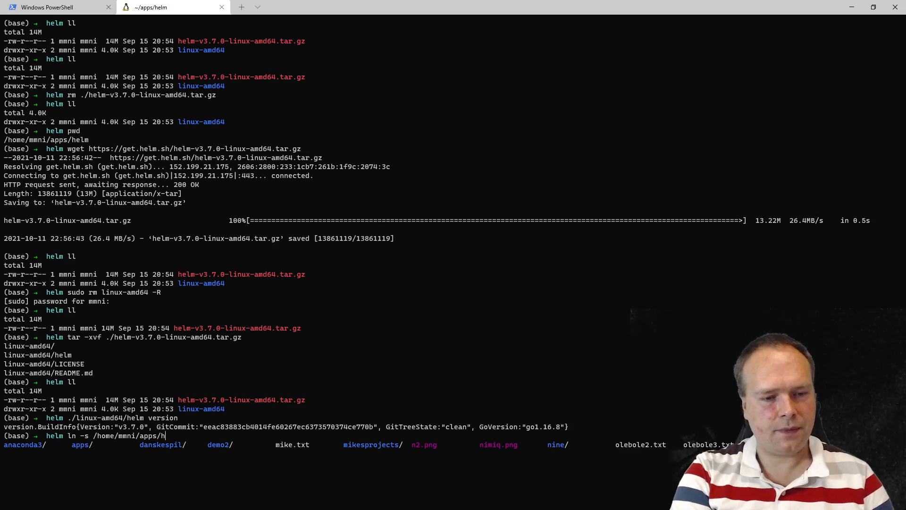
{"action": "type", "text": "3"}
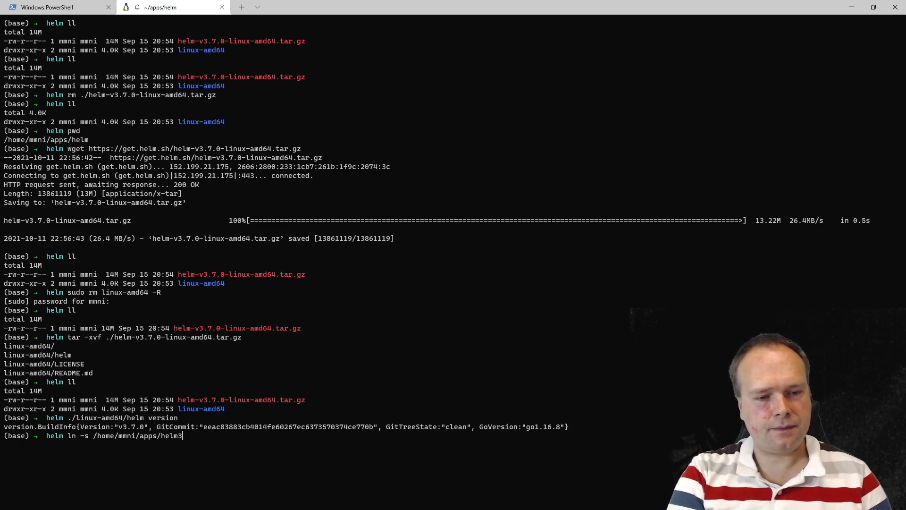
{"action": "key", "text": "Backspace"}
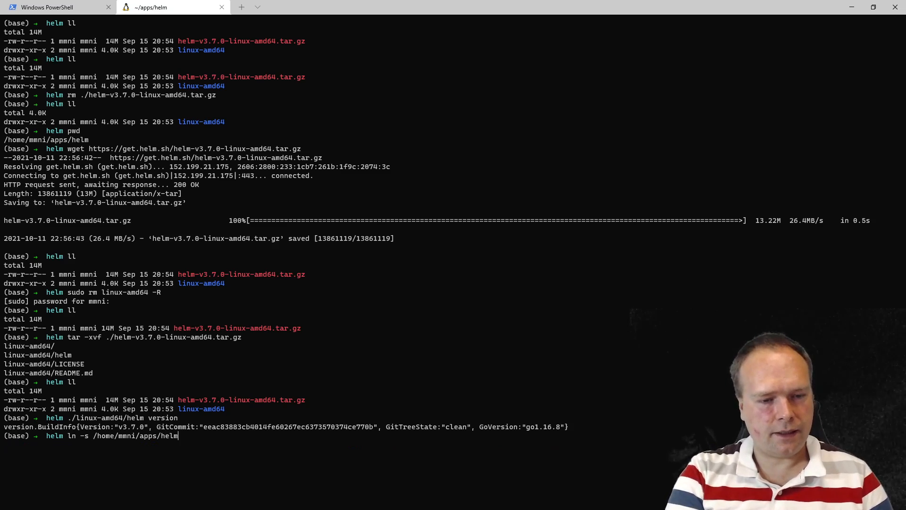
{"action": "type", "text": "/"}
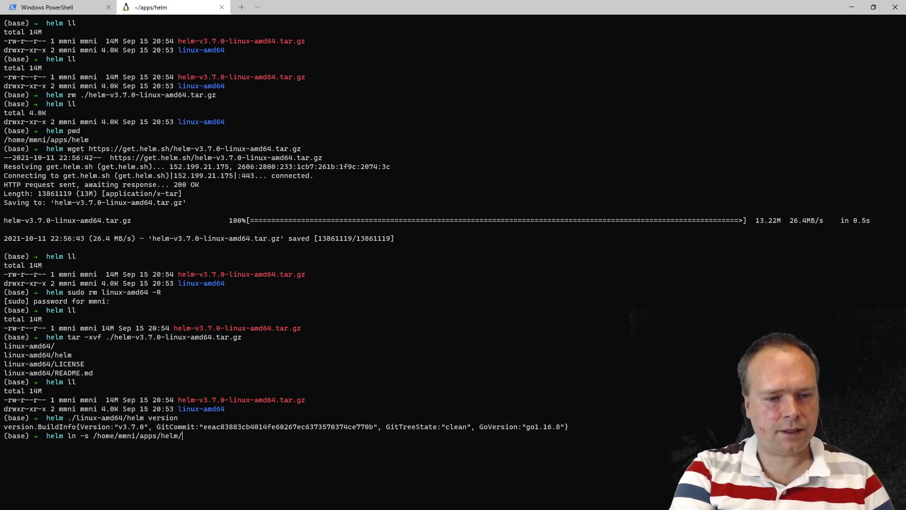
{"action": "type", "text": "linux-amd64/hel"}
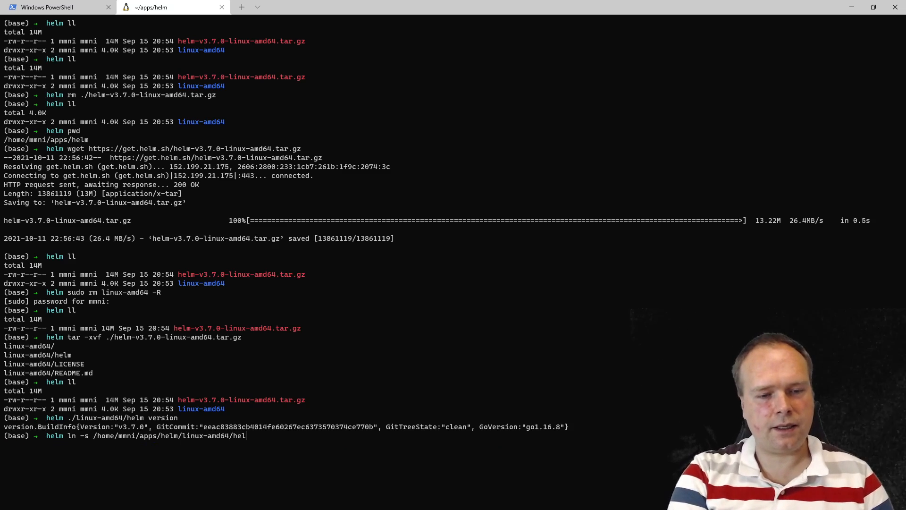
{"action": "type", "text": "m"}
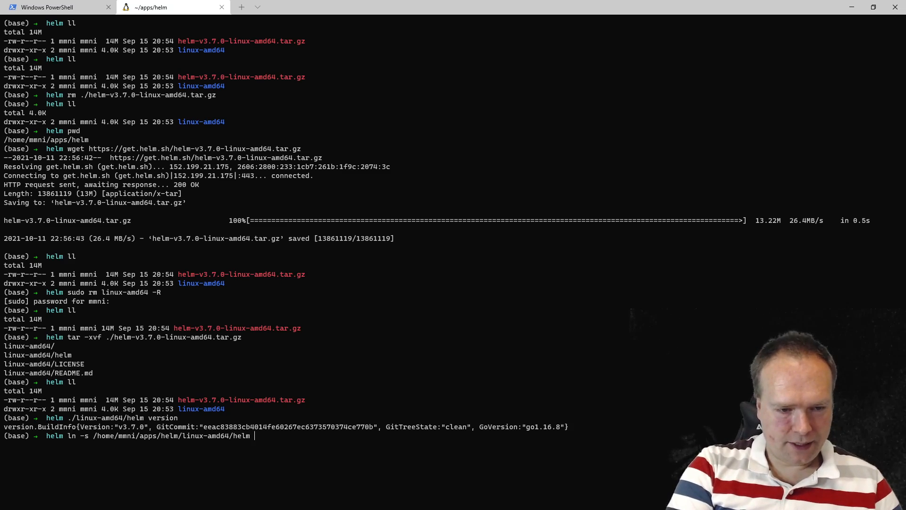
- Complete the link target as /usr/bin/helm, correcting a wrong tab completion
{"action": "type", "text": "/usr/bin"}
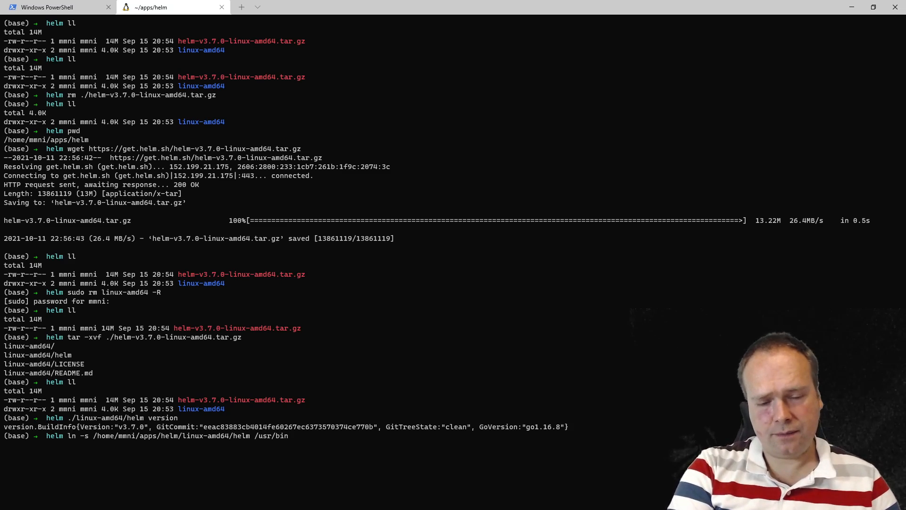
{"action": "key", "text": "Tab"}
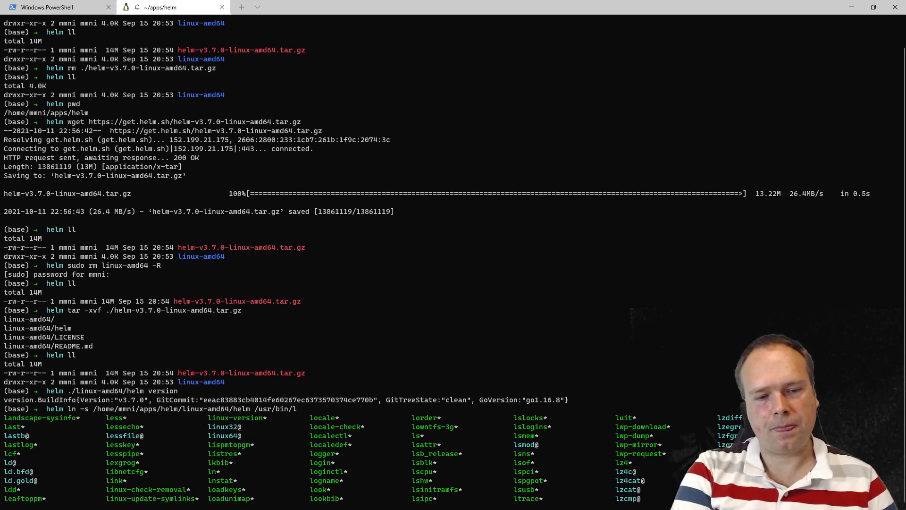
{"action": "type", "text": "ocale"}
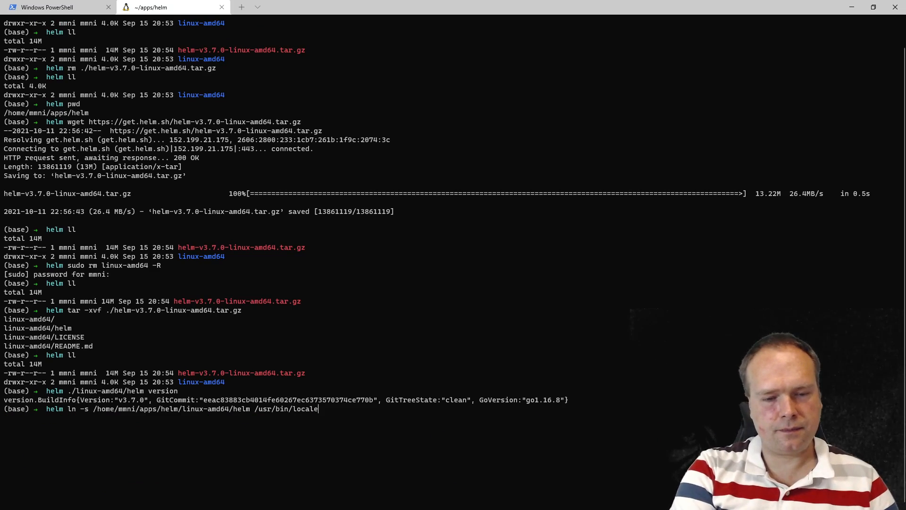
{"action": "key", "text": "BackSpace"}
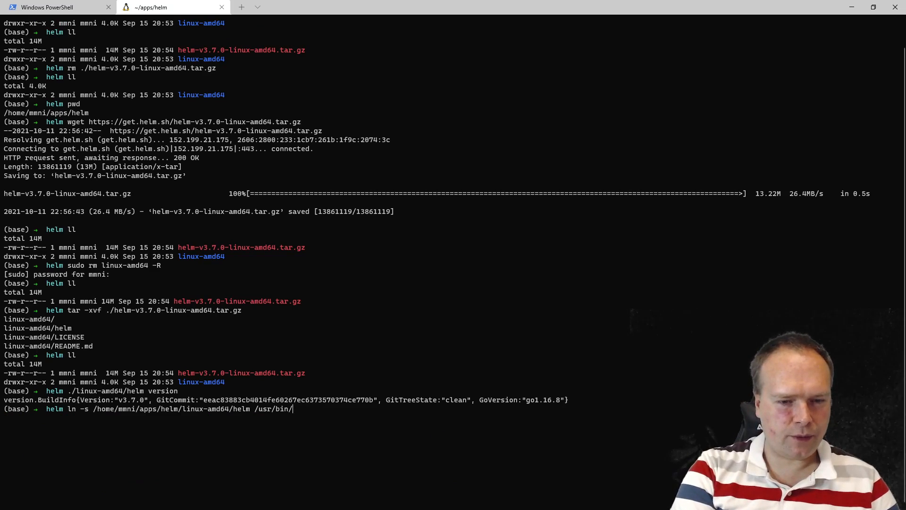
{"action": "type", "text": "helm"}
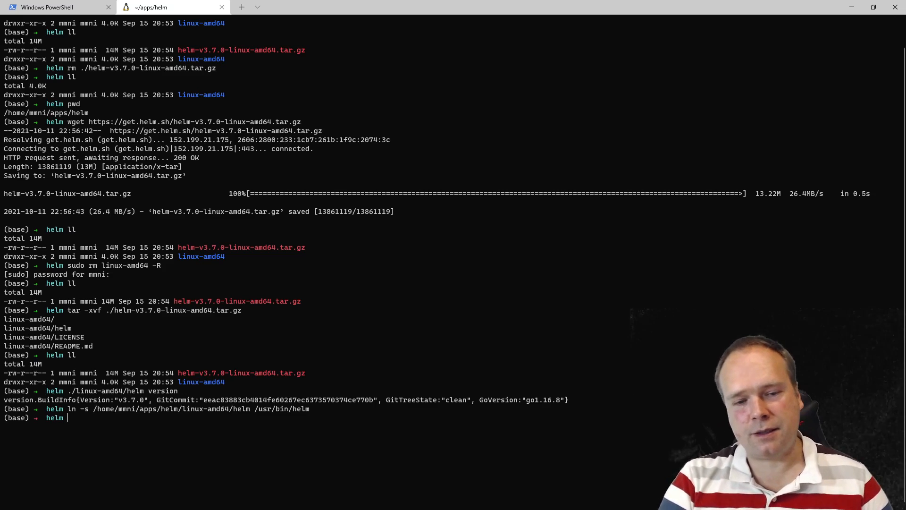
- List /usr/bin/helm with ll to verify it points to the extracted binary
{"action": "type", "text": "ll"}
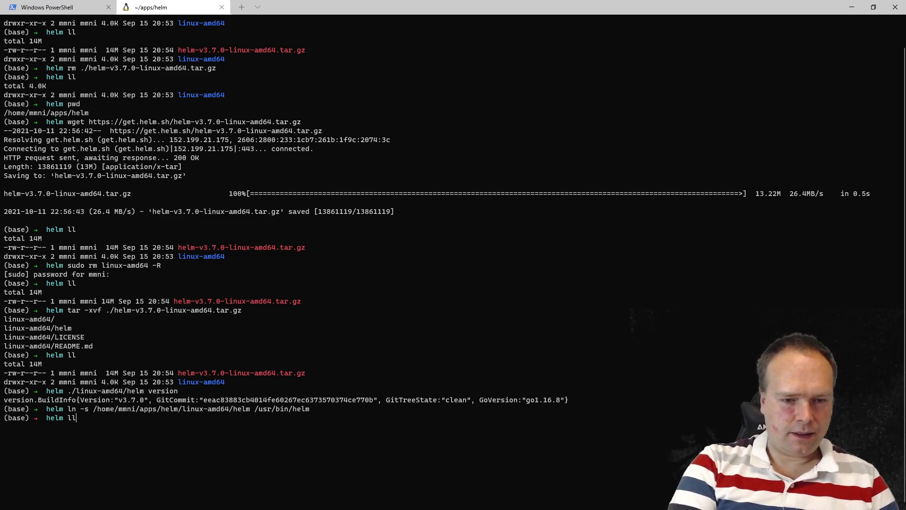
{"action": "type", "text": "/usr/"}
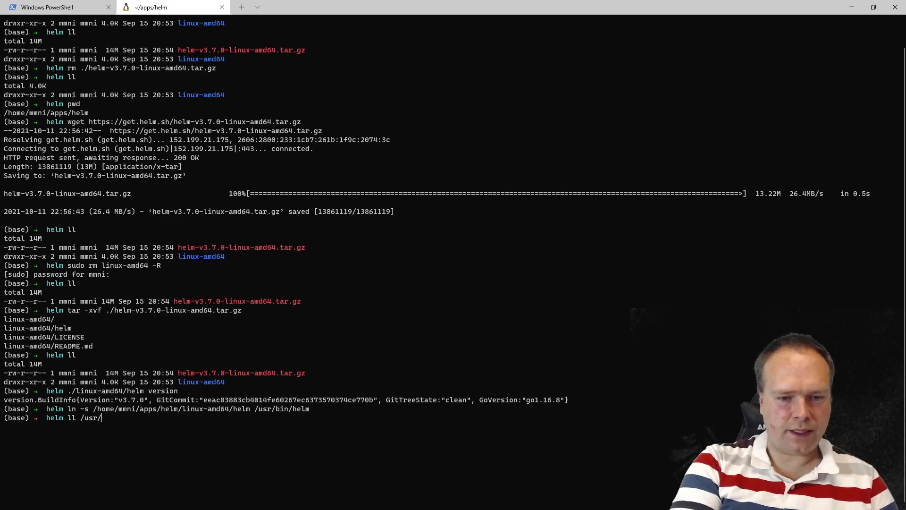
{"action": "key", "text": "Enter"}
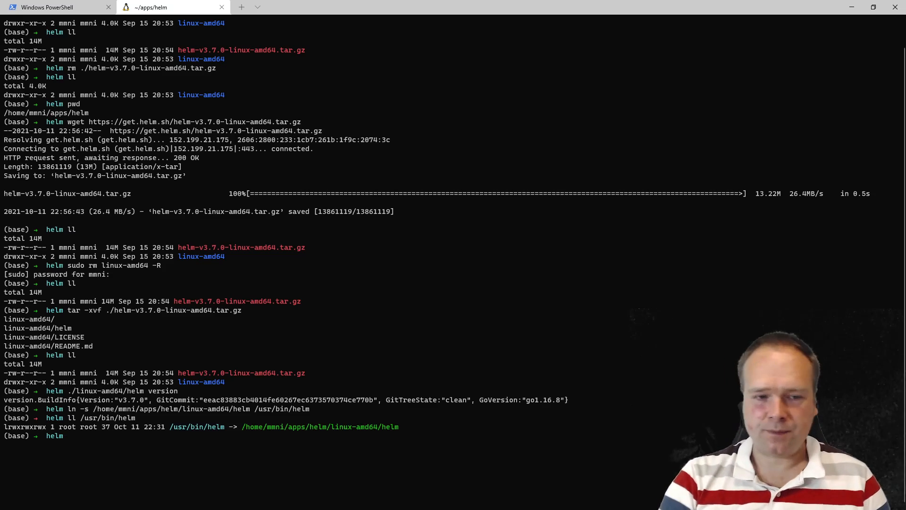
{"action": "type", "text": "helm.sh/docs/intro/install/"}
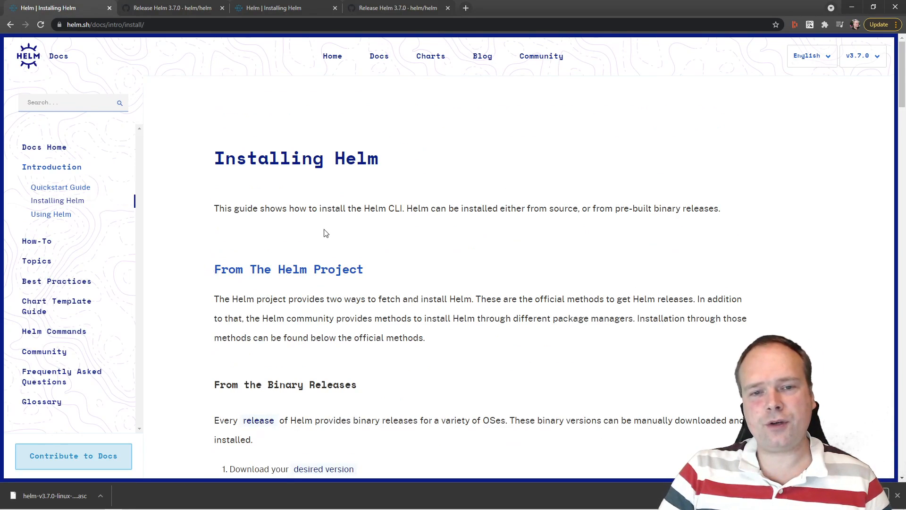
{"action": "mouse_move", "coordinate": [313, 226]}
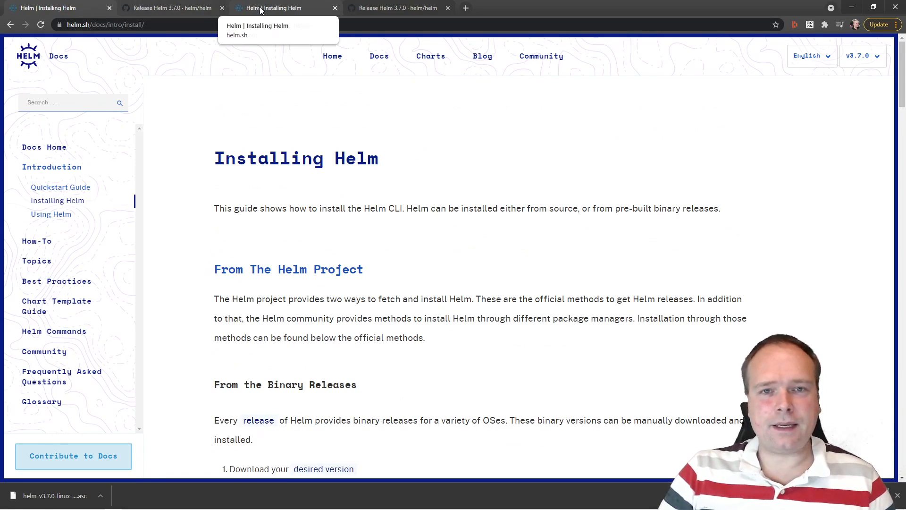
{"action": "mouse_move", "coordinate": [614, 377]}
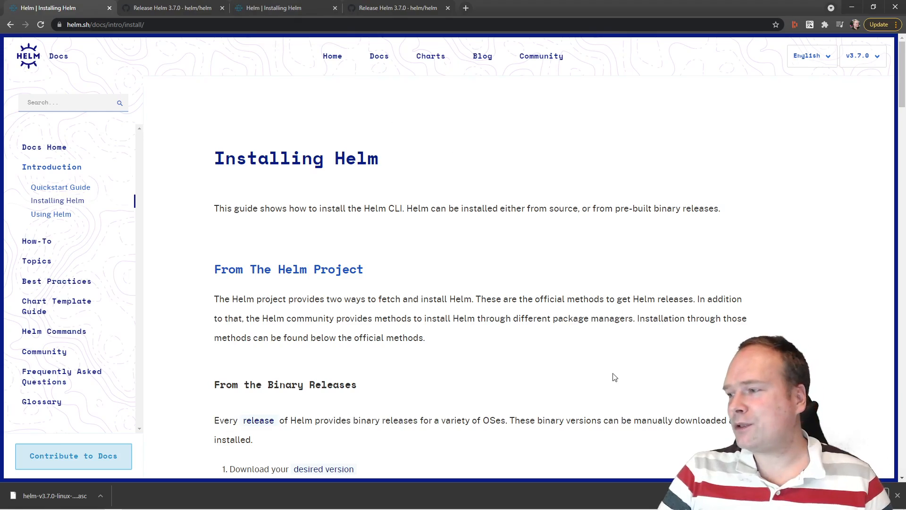